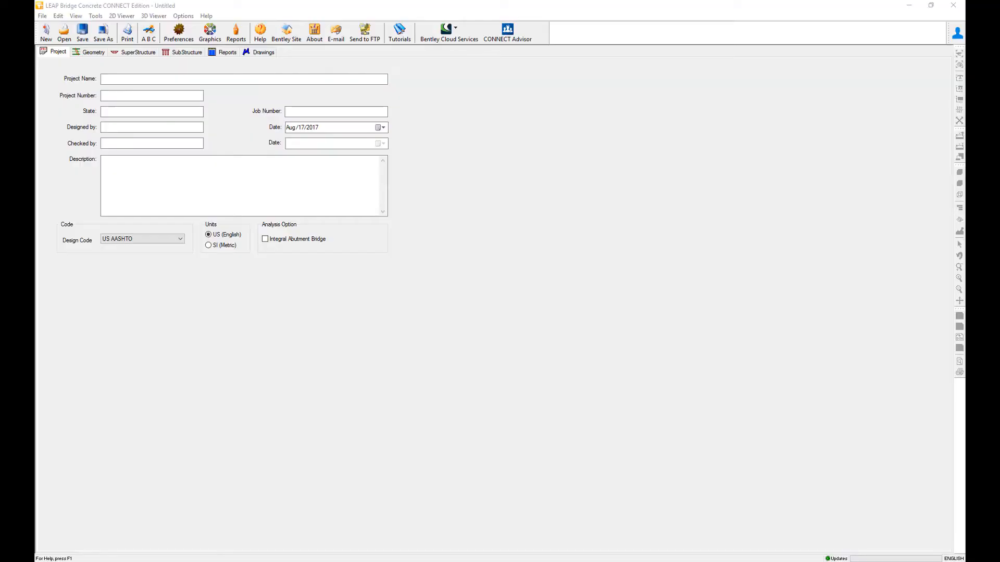
{"action": "mouse_move", "coordinate": [523, 407]}
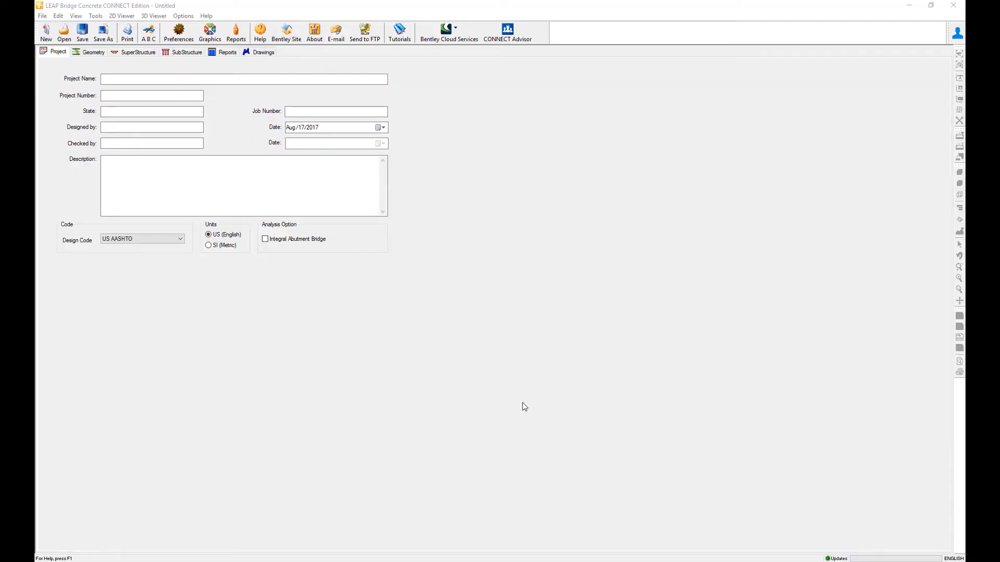
{"action": "mouse_move", "coordinate": [392, 317]}
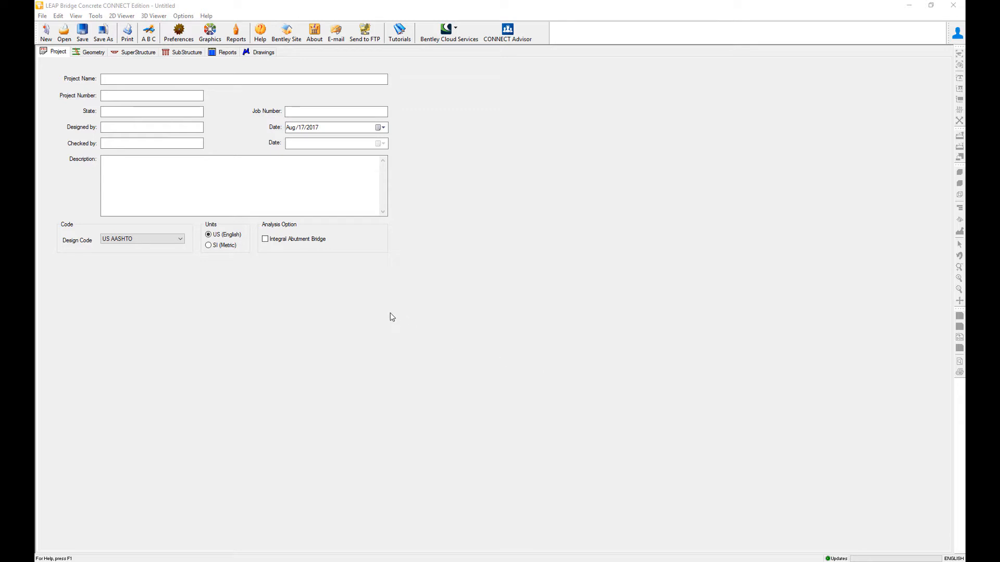
{"action": "mouse_move", "coordinate": [390, 321]}
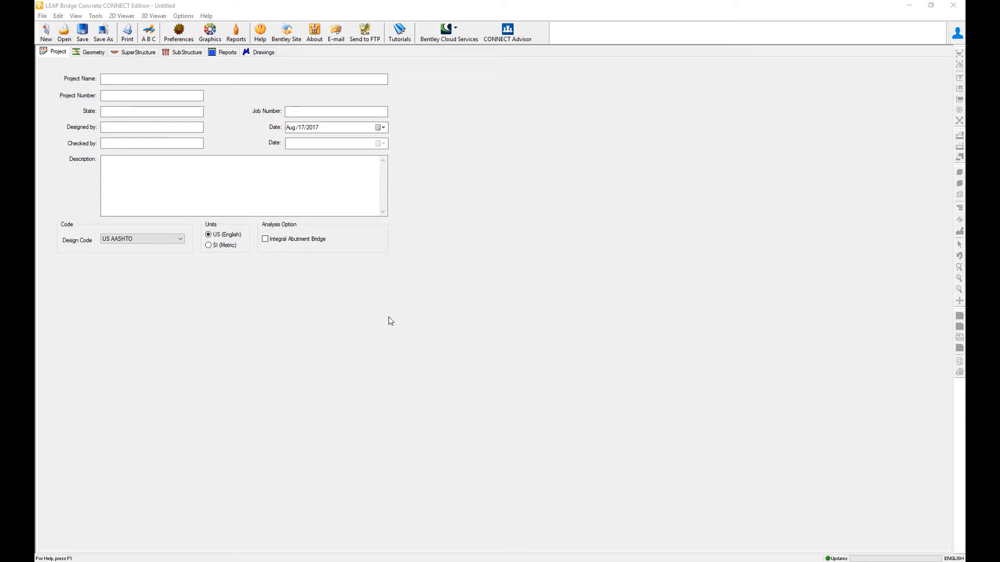
{"action": "mouse_move", "coordinate": [383, 324]}
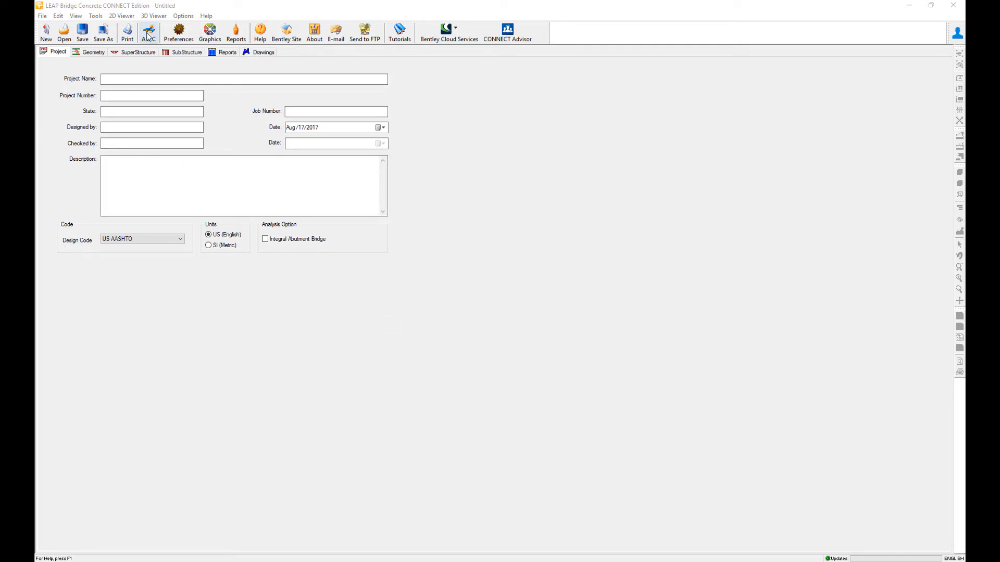
Step: Run the ABC wizard with all defaults to generate 'ABC Generated Bridge'
{"action": "left_click", "coordinate": [148, 32]}
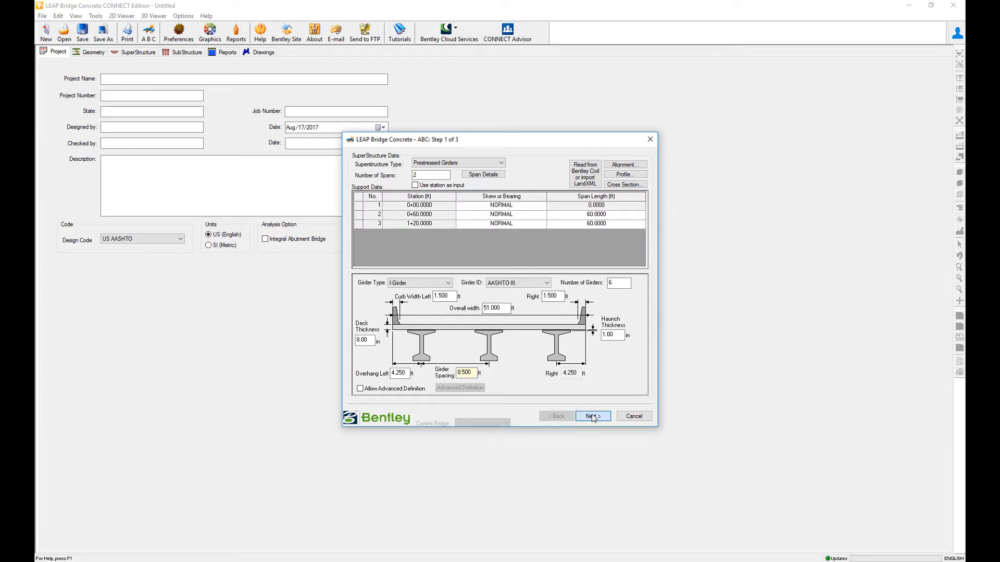
{"action": "left_click", "coordinate": [590, 416]}
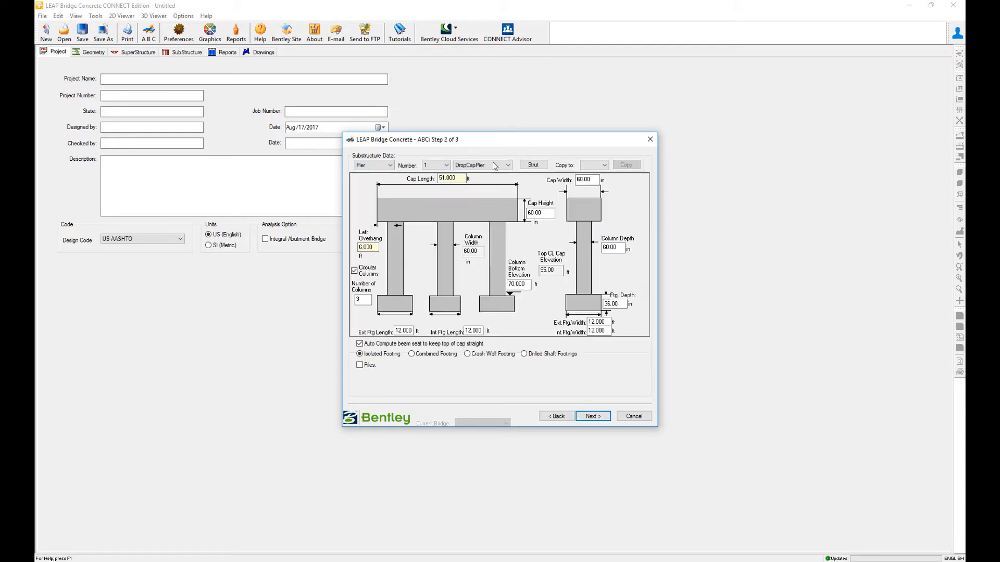
{"action": "left_click", "coordinate": [591, 416]}
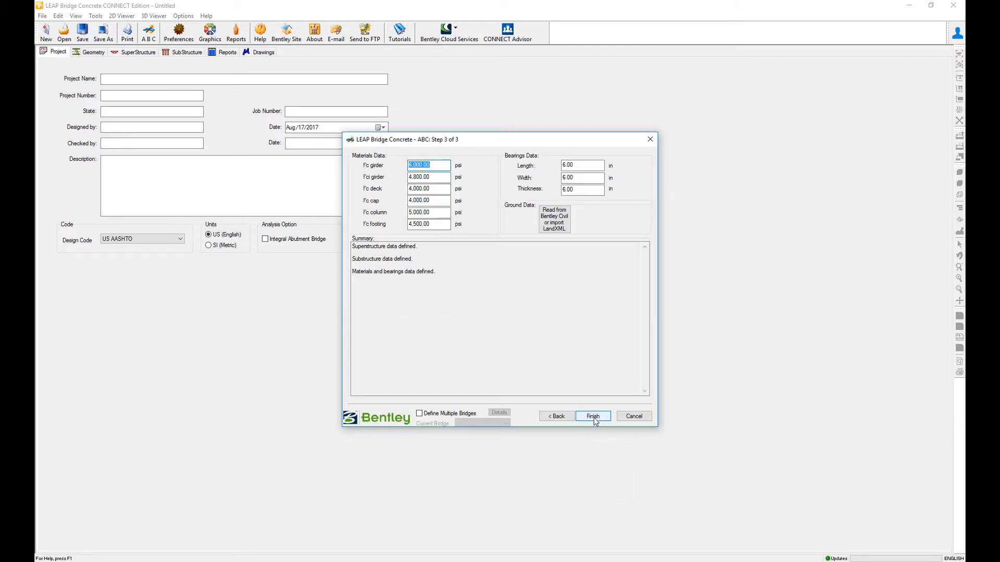
{"action": "left_click", "coordinate": [591, 416]}
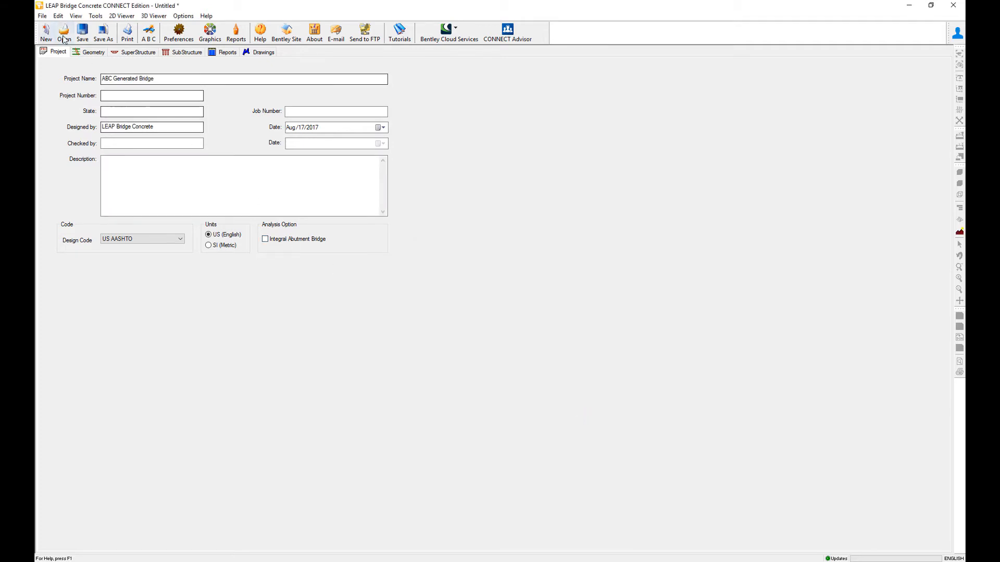
{"action": "left_click", "coordinate": [93, 52]}
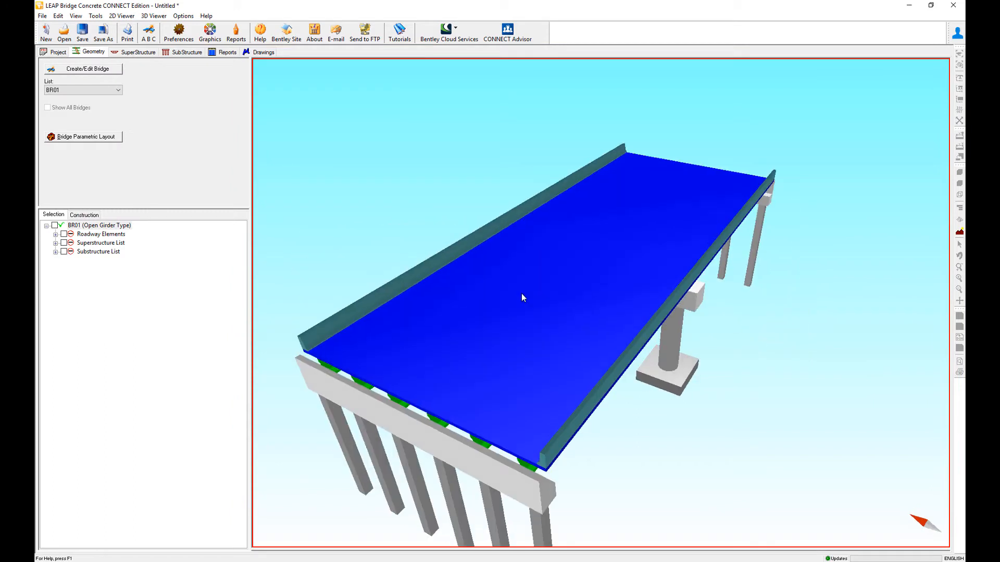
{"action": "left_click_drag", "start_coordinate": [523, 298], "coordinate": [485, 296]}
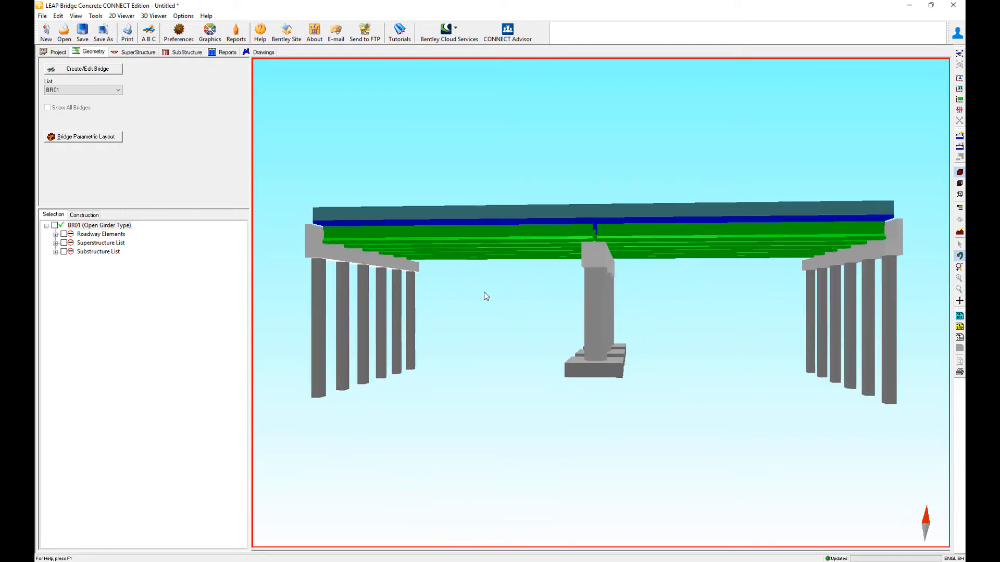
{"action": "mouse_move", "coordinate": [599, 325]}
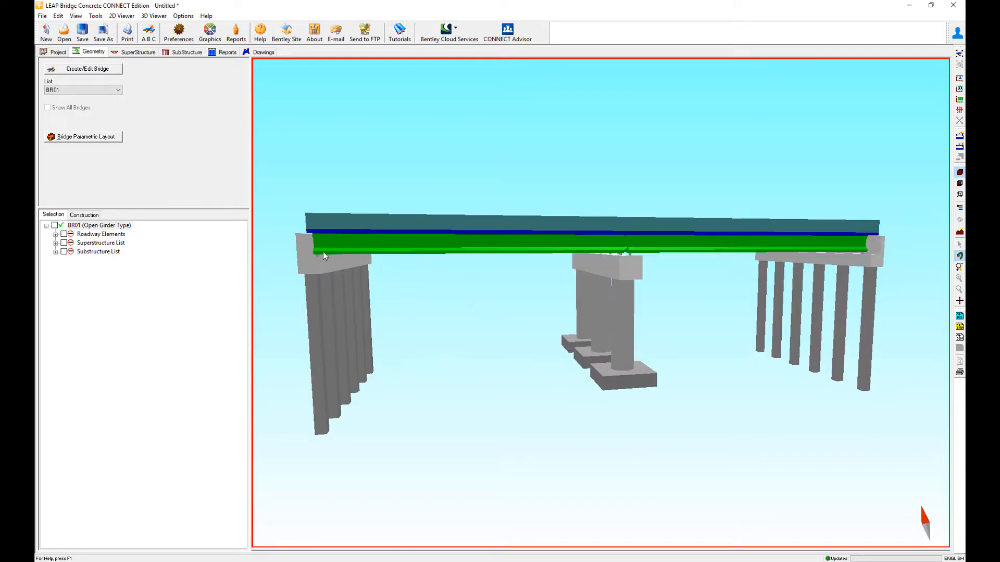
{"action": "mouse_move", "coordinate": [329, 336]}
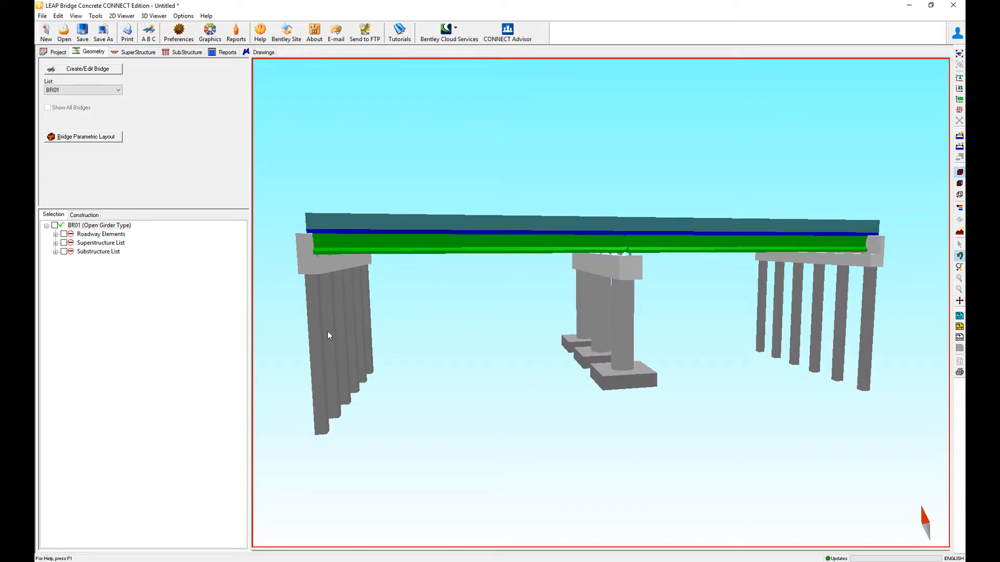
{"action": "mouse_move", "coordinate": [330, 313]}
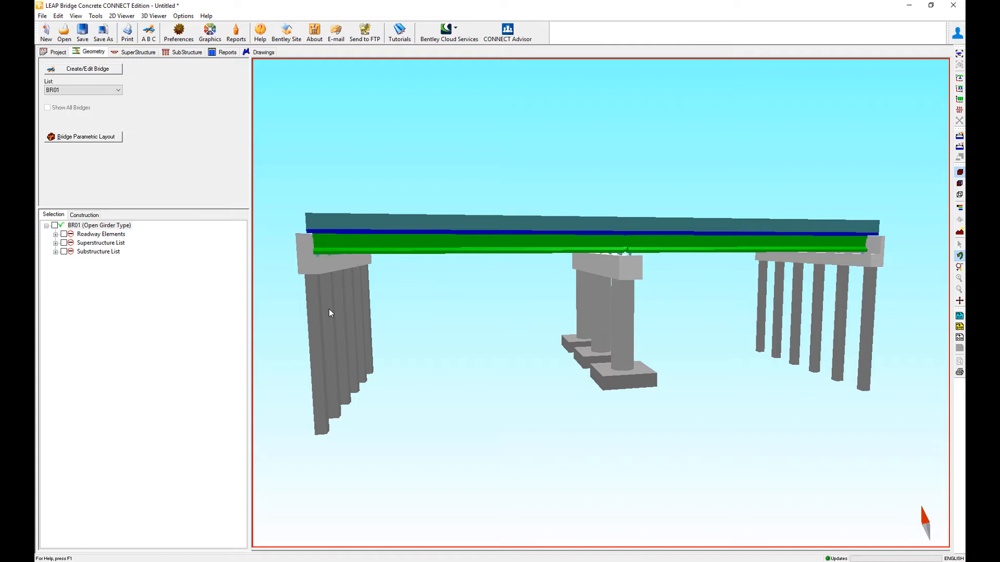
{"action": "left_click", "coordinate": [58, 51]}
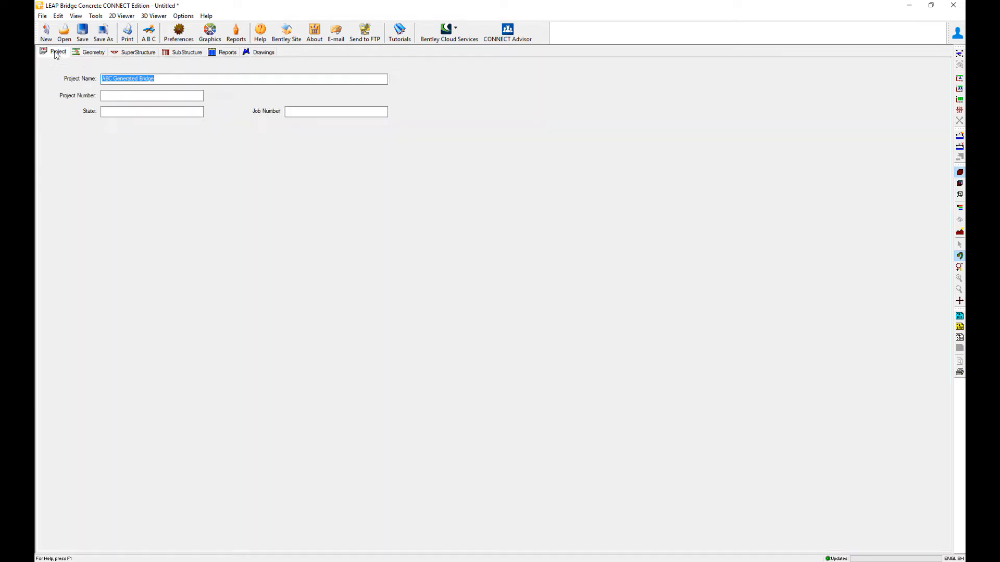
{"action": "left_click", "coordinate": [183, 15]}
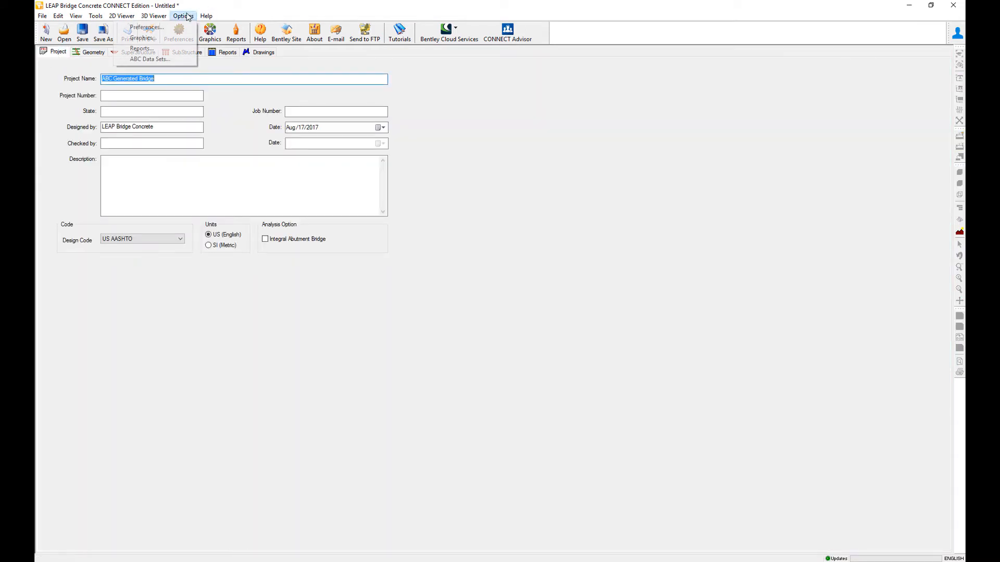
{"action": "left_click", "coordinate": [150, 59]}
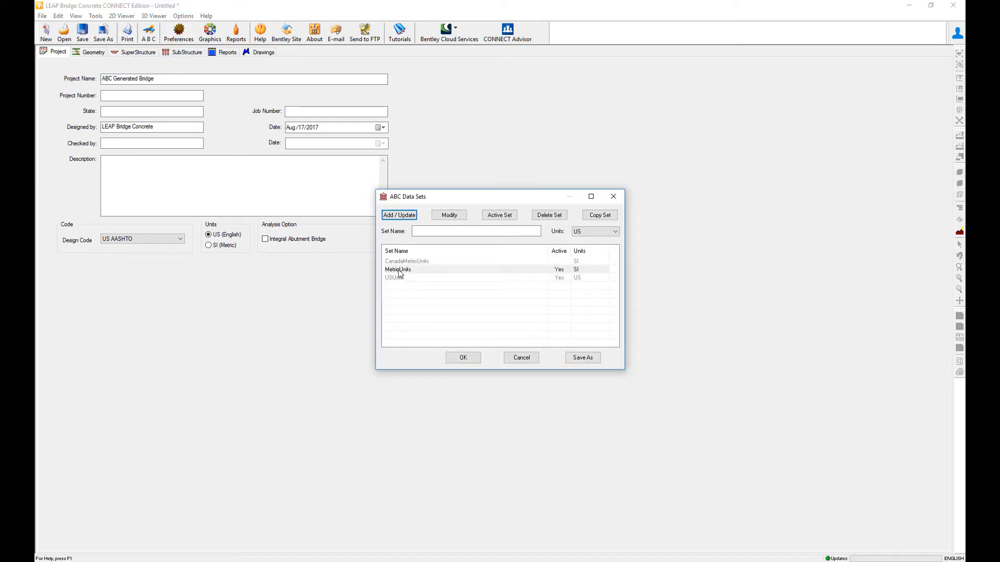
{"action": "left_click", "coordinate": [395, 277]}
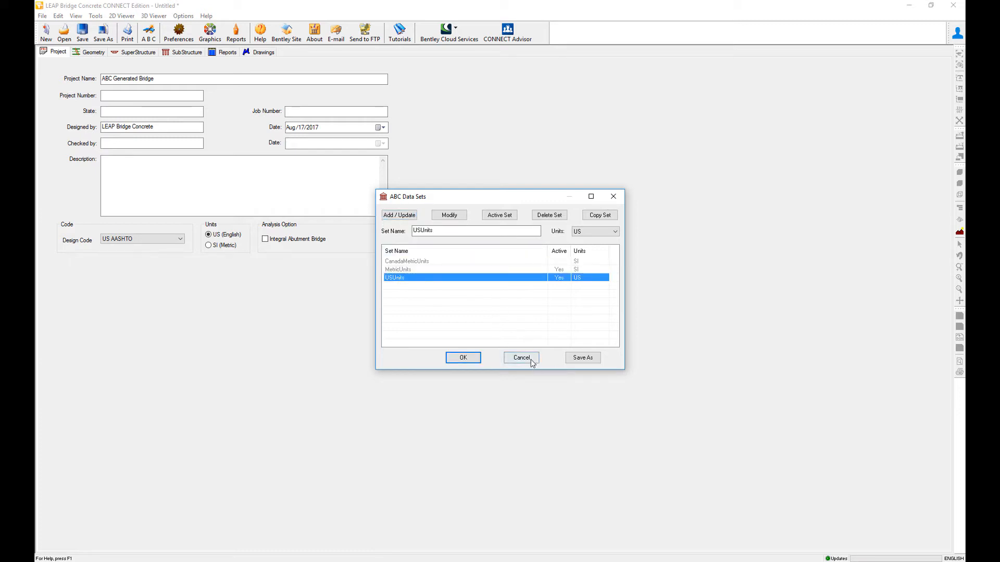
{"action": "left_click", "coordinate": [520, 357]}
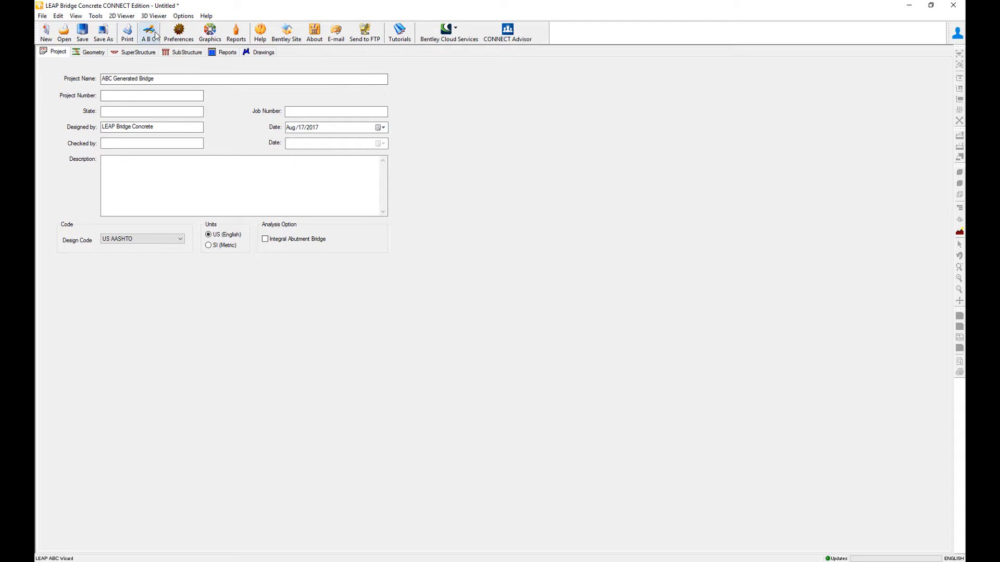
Step: Start a new ABC bridge with 3 spans and Spread Box girders, advancing to substructure
{"action": "left_click", "coordinate": [149, 31]}
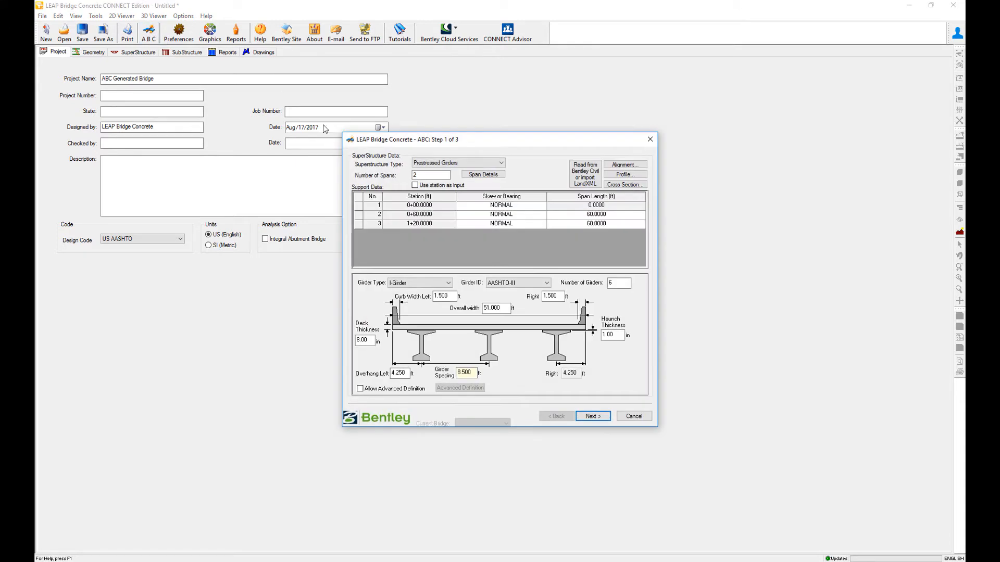
{"action": "left_click", "coordinate": [431, 175]}
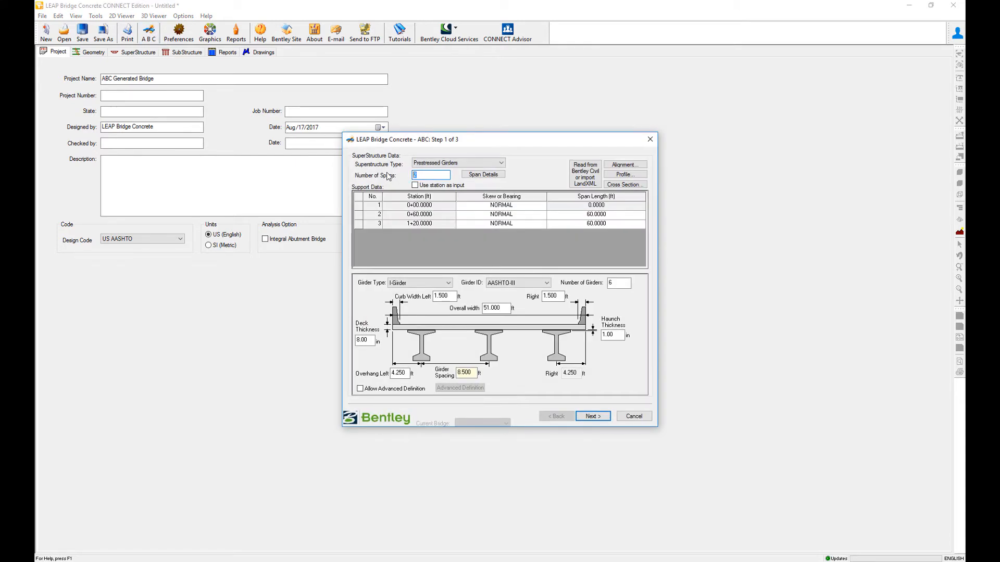
{"action": "type", "text": "3"}
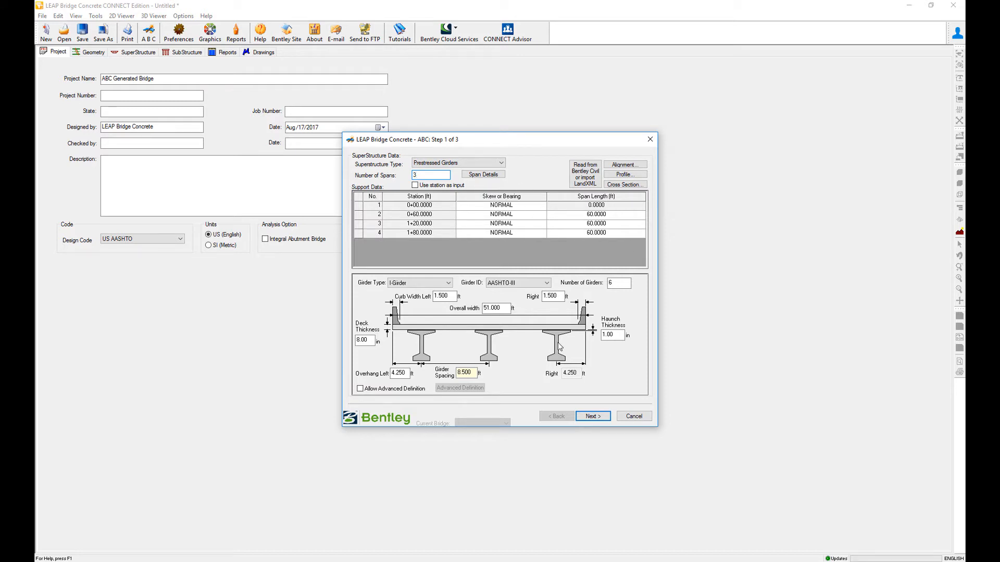
{"action": "left_click", "coordinate": [548, 282]}
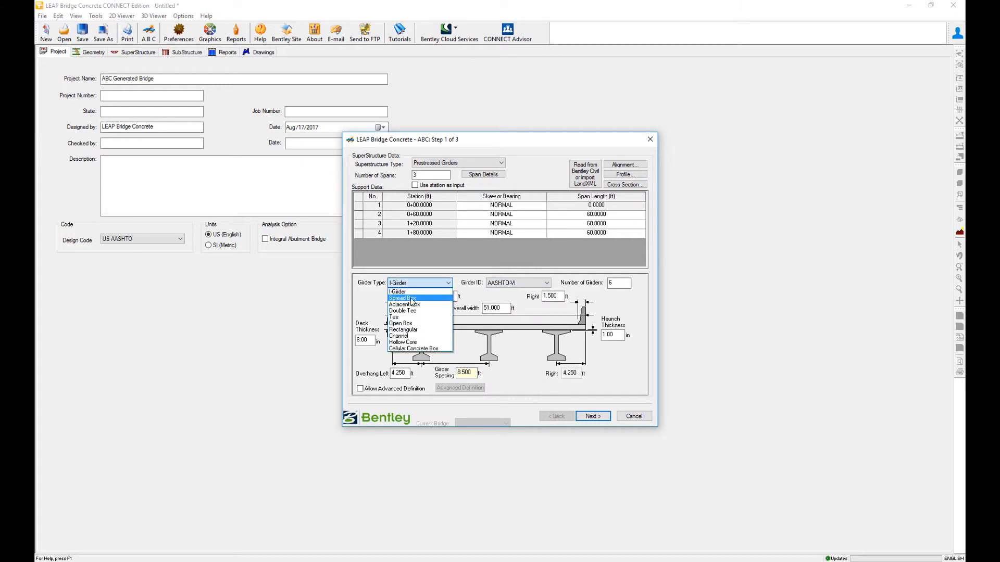
{"action": "left_click", "coordinate": [403, 297]}
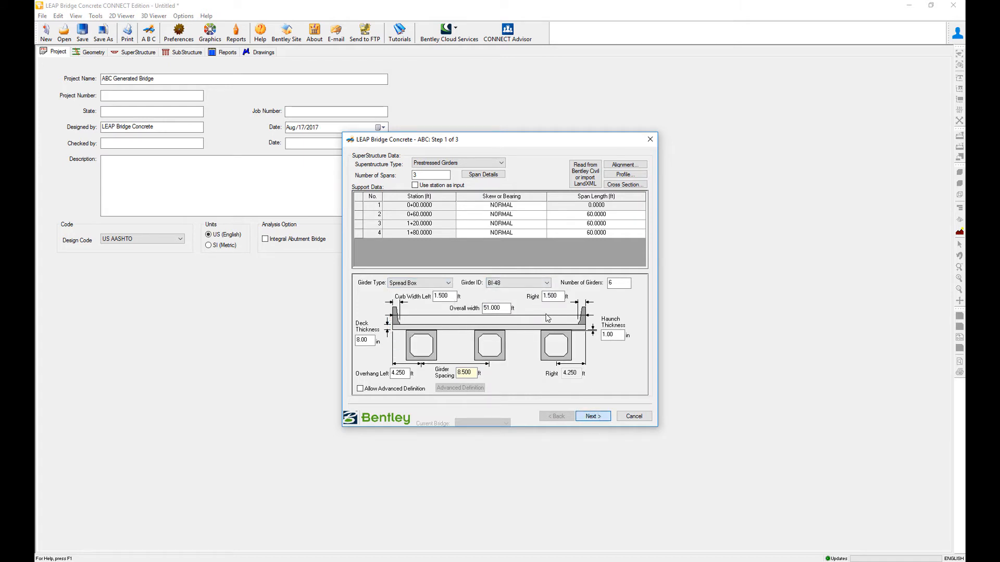
{"action": "left_click", "coordinate": [591, 416]}
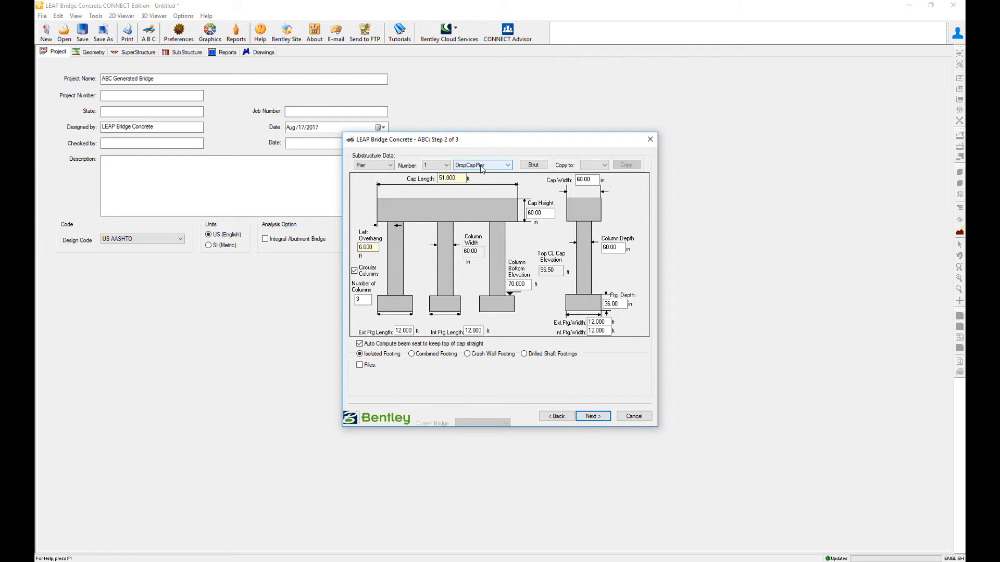
Step: Make the first pier a HammerHeadPier, generate the three-span bridge, and view it in 3D
{"action": "left_click", "coordinate": [508, 165]}
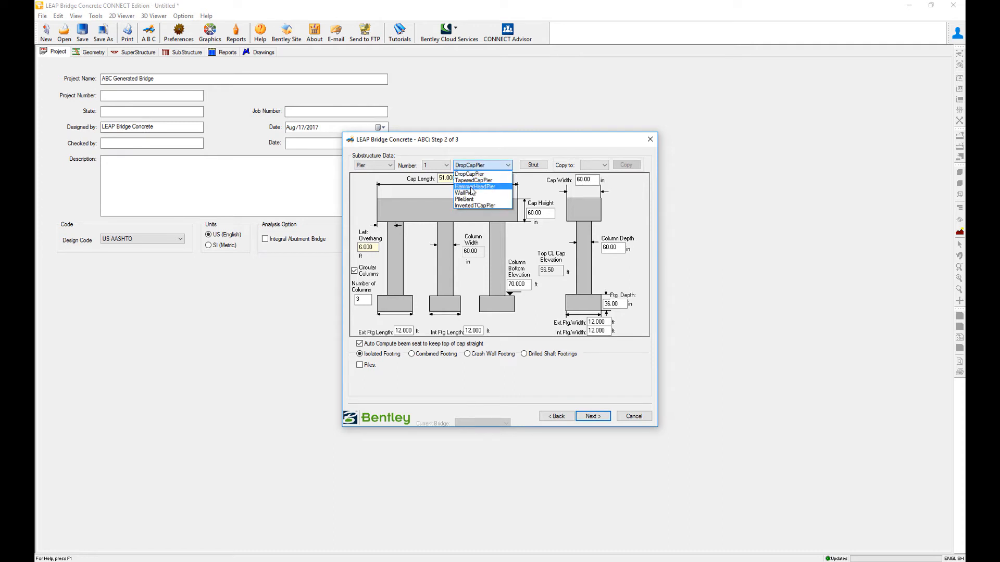
{"action": "left_click", "coordinate": [476, 187]}
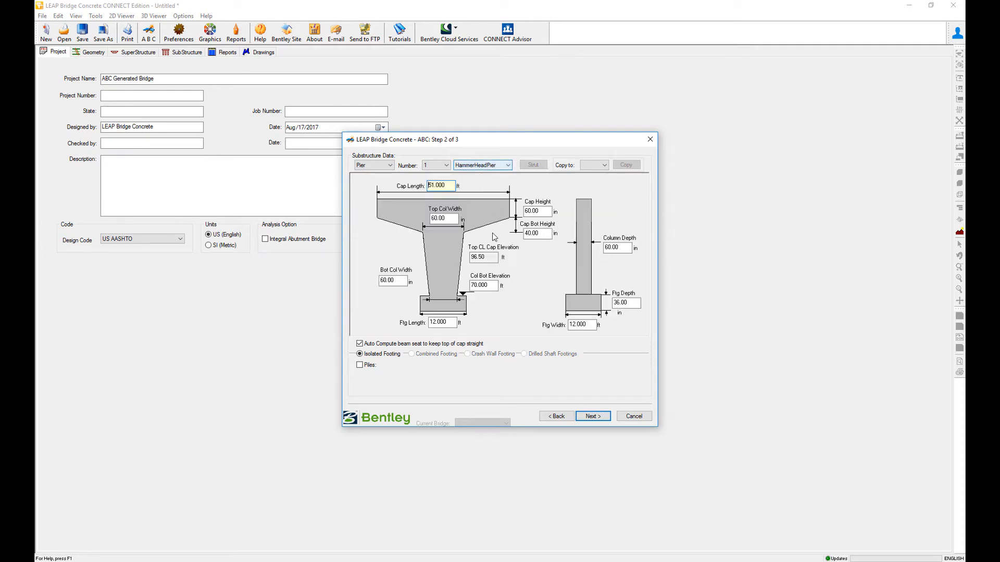
{"action": "mouse_move", "coordinate": [593, 320]}
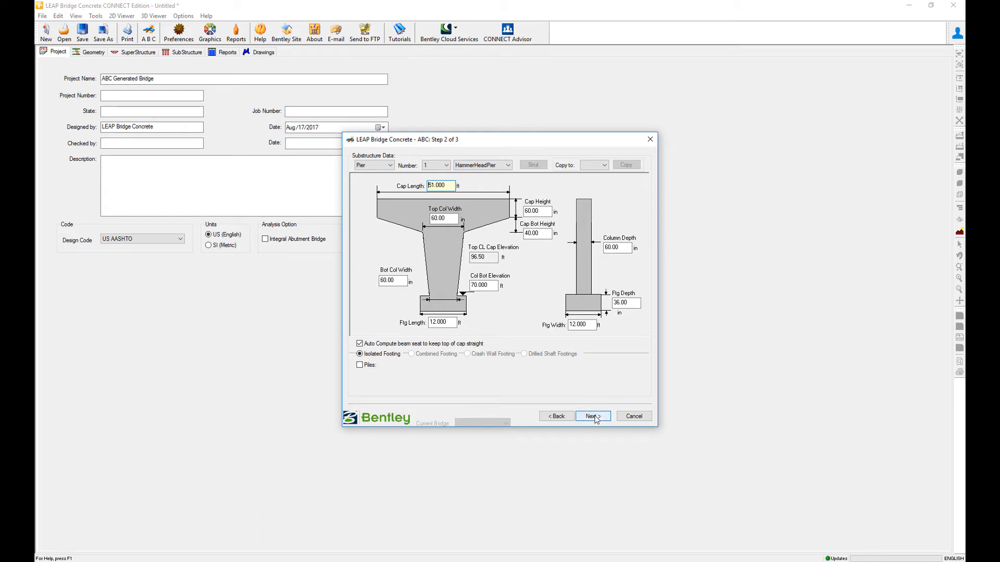
{"action": "left_click", "coordinate": [593, 416]}
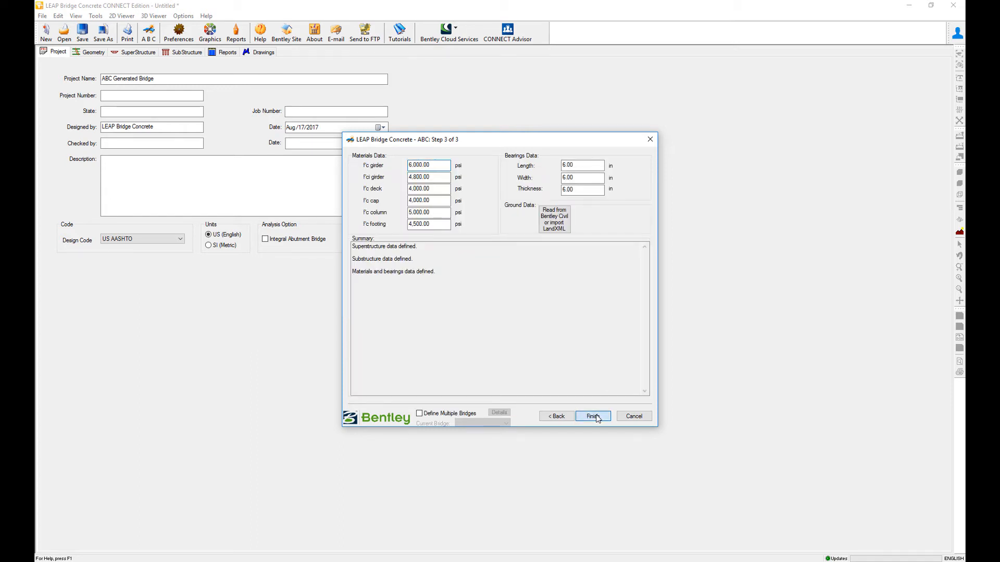
{"action": "left_click", "coordinate": [591, 416]}
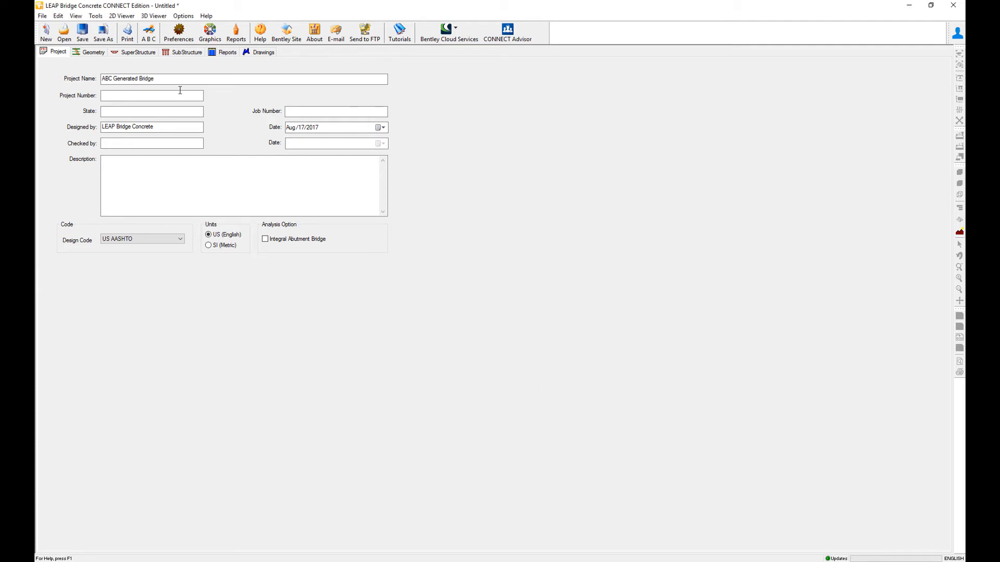
{"action": "left_click", "coordinate": [93, 52]}
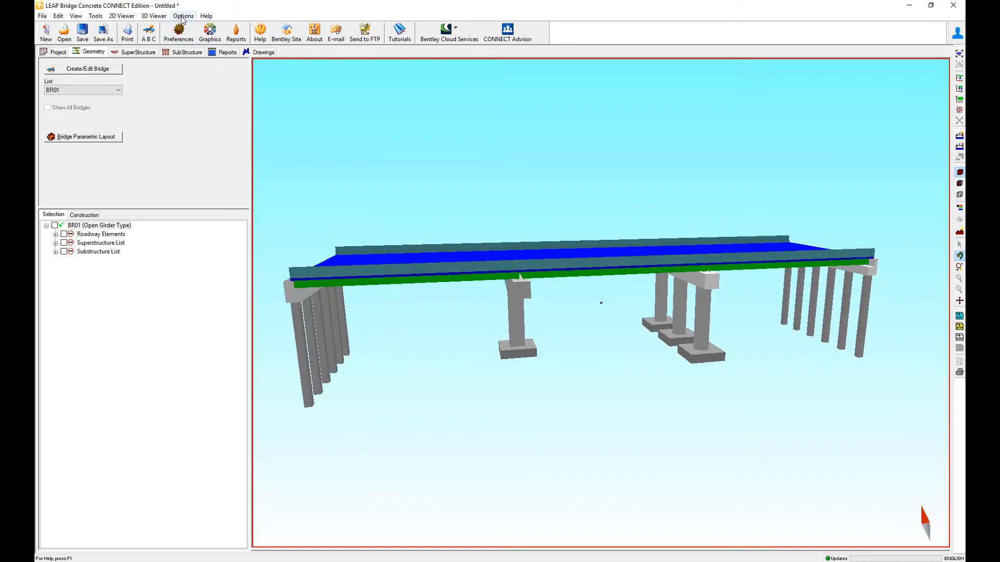
Step: Add a US-units ABC data set named 'My New Bridge Type' and return to Project details
{"action": "left_click", "coordinate": [149, 32]}
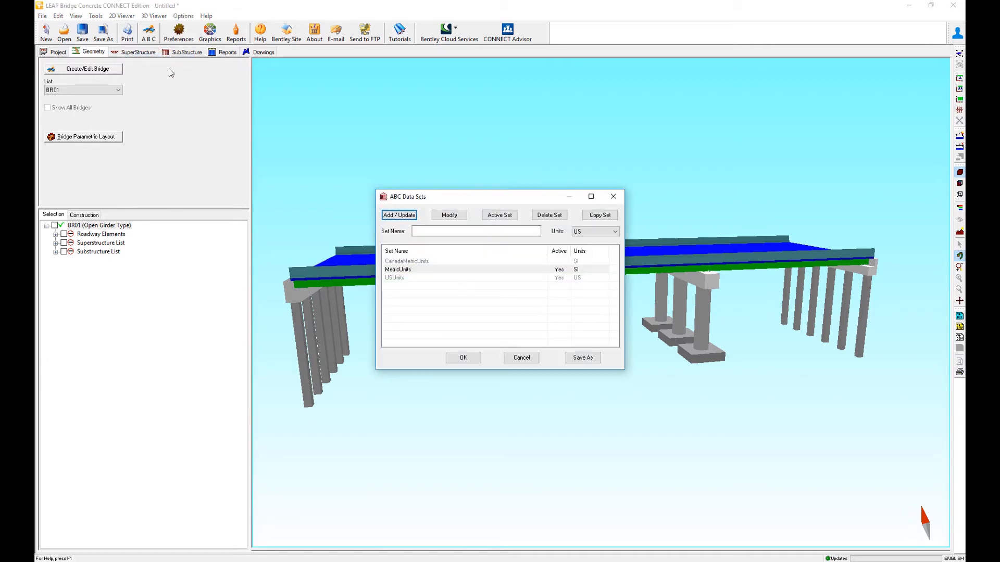
{"action": "left_click", "coordinate": [475, 231]}
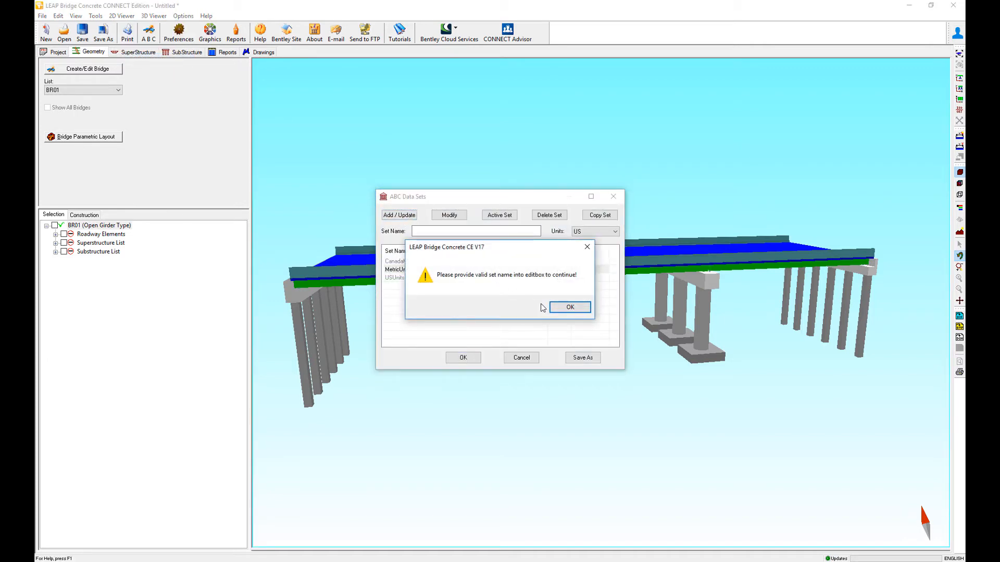
{"action": "left_click", "coordinate": [569, 308]}
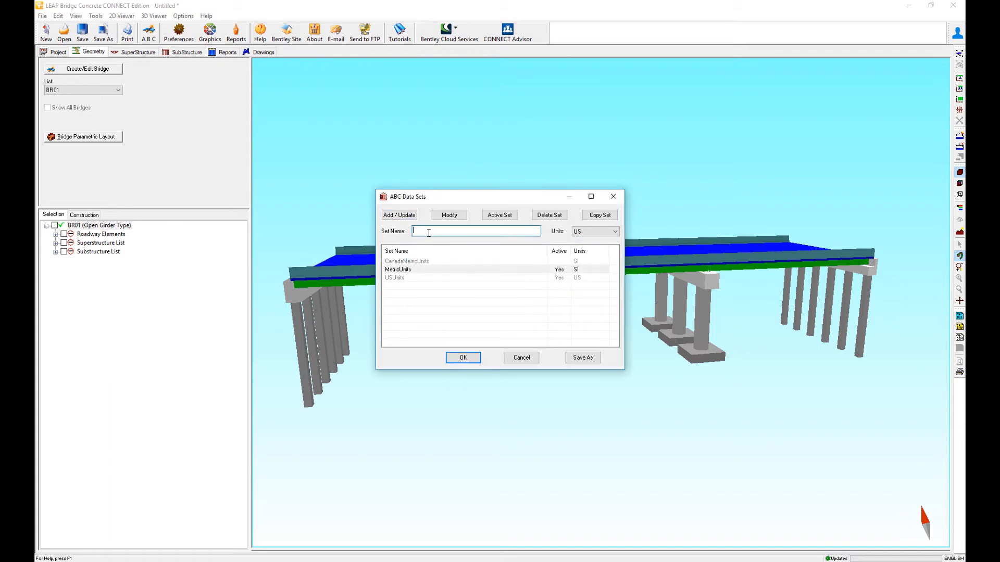
{"action": "type", "text": "My New Bridge Type"}
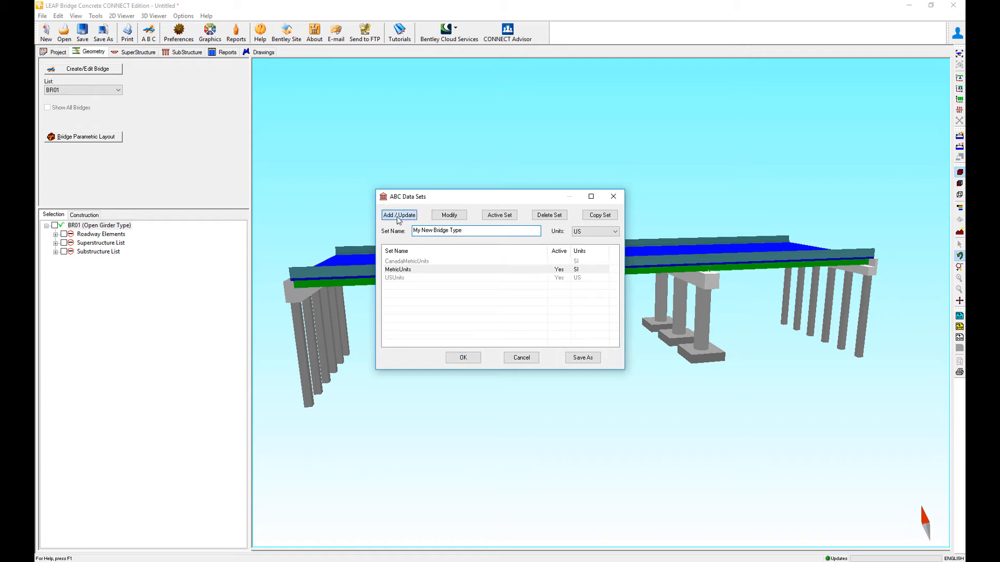
{"action": "left_click", "coordinate": [399, 215]}
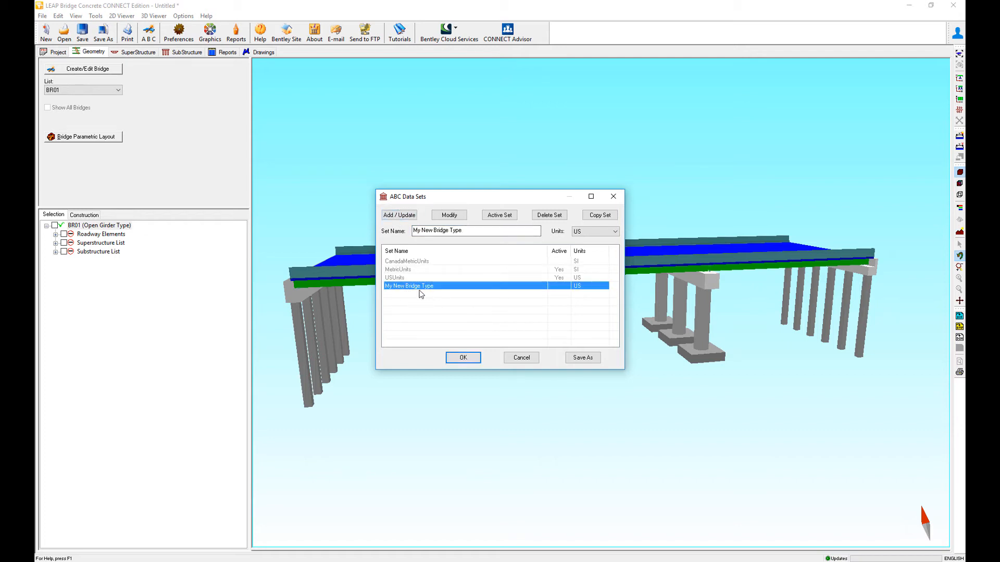
{"action": "left_click", "coordinate": [463, 357]}
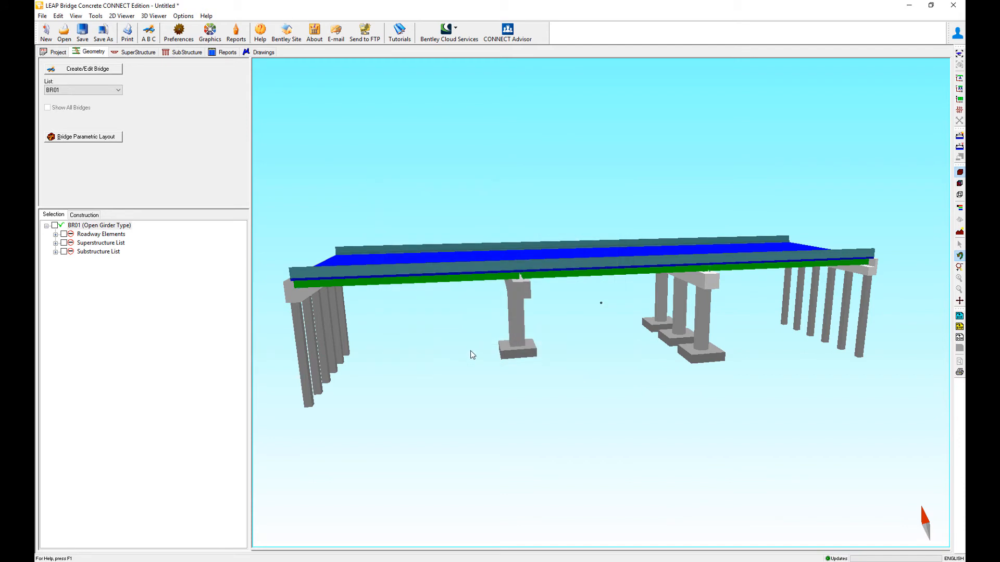
{"action": "left_click", "coordinate": [57, 52]}
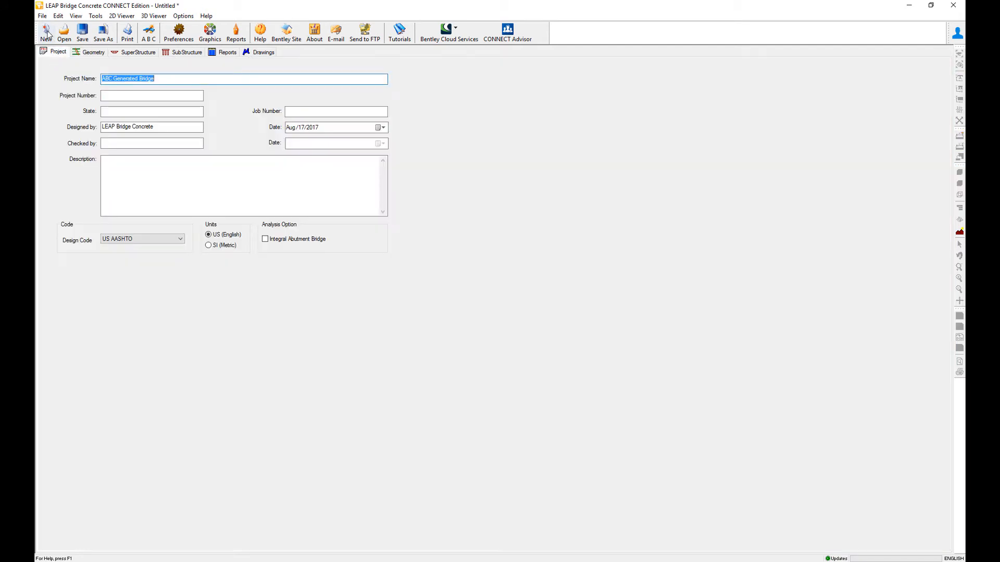
{"action": "mouse_move", "coordinate": [183, 15]}
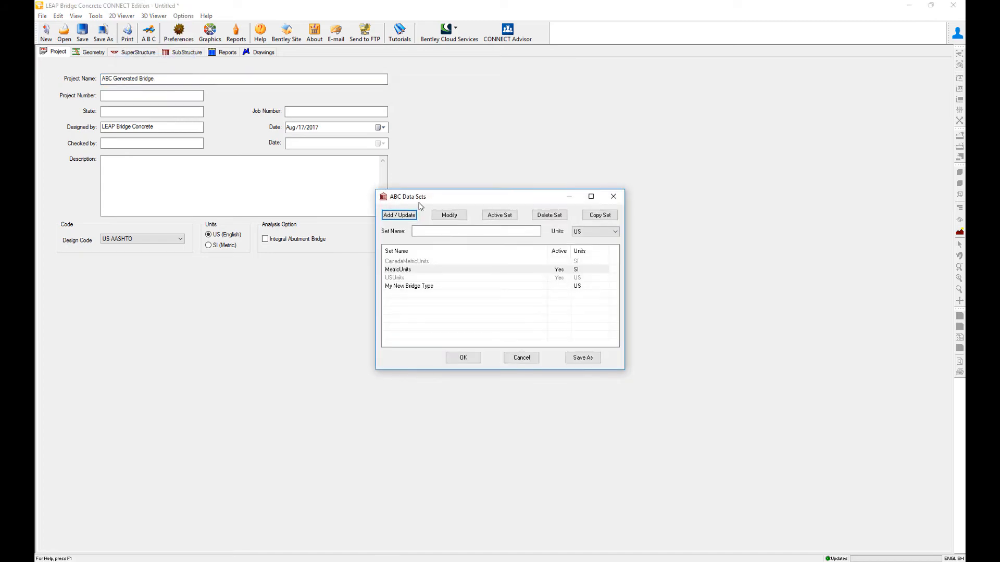
Step: Select 'My New Bridge Type' and set it as the active ABC data set
{"action": "left_click", "coordinate": [409, 286]}
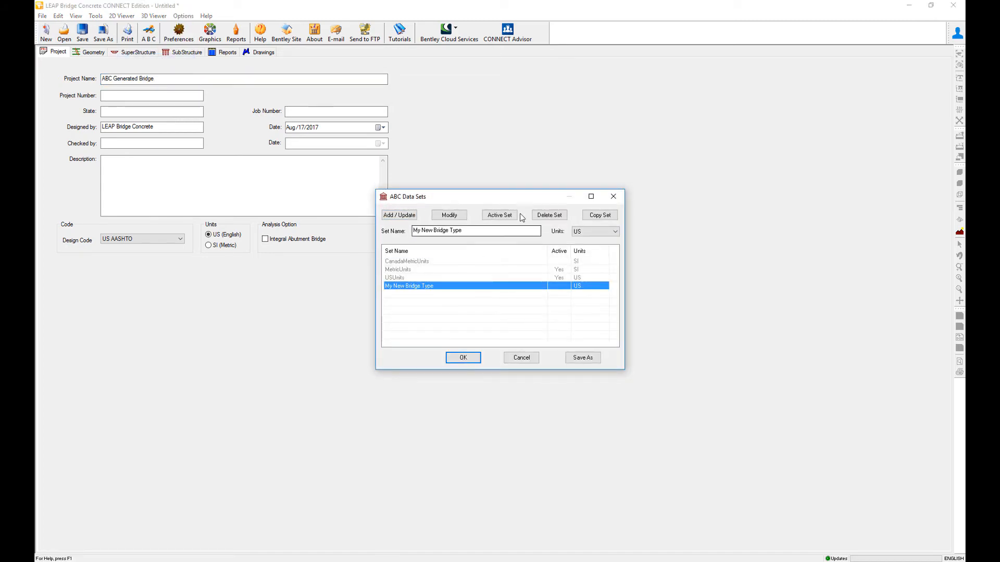
{"action": "left_click", "coordinate": [499, 215]}
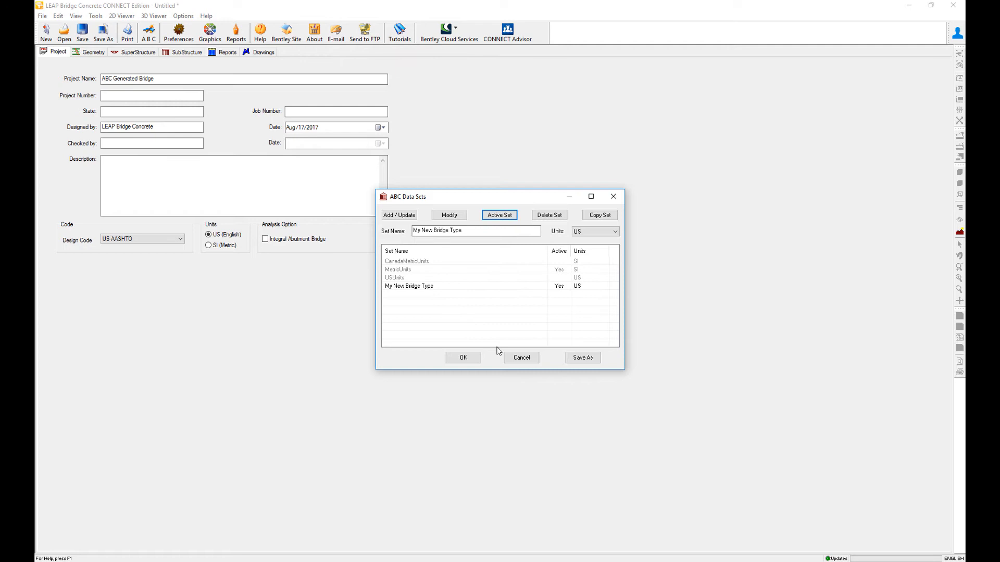
{"action": "left_click", "coordinate": [463, 358]}
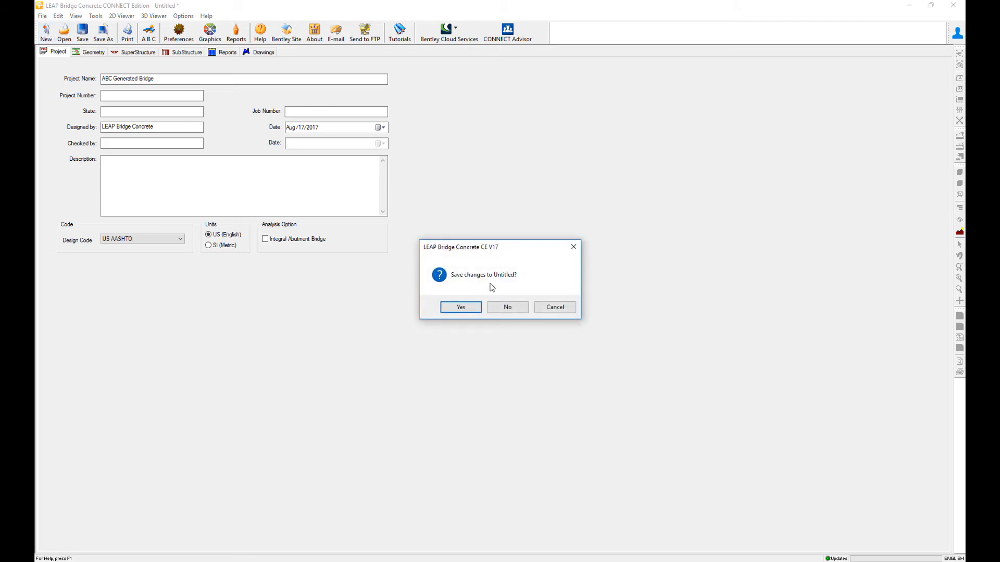
Step: Discard Untitled, skip the CONNECT project, and generate a bridge from the active set in 3D
{"action": "left_click", "coordinate": [506, 306]}
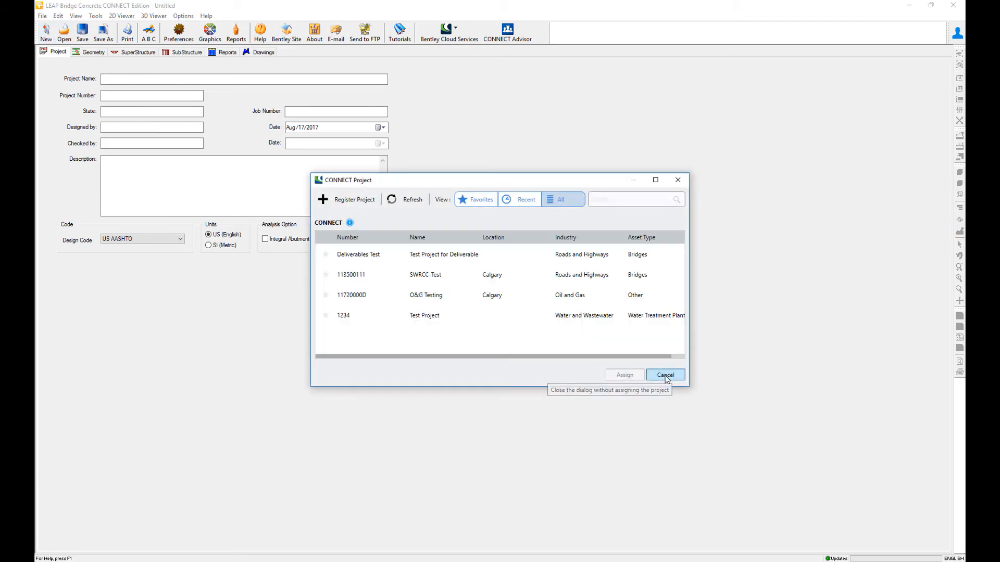
{"action": "left_click", "coordinate": [665, 375]}
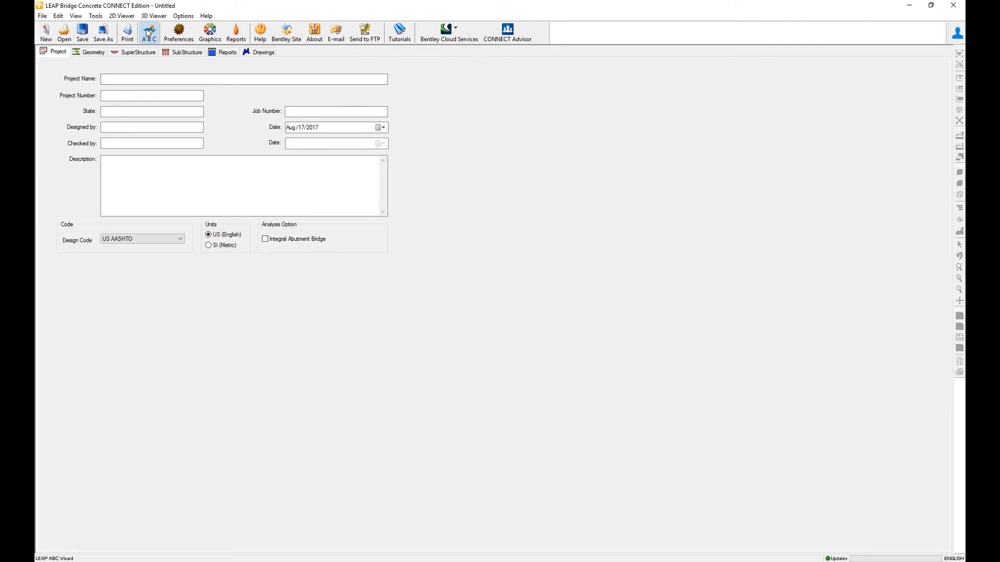
{"action": "left_click", "coordinate": [148, 32]}
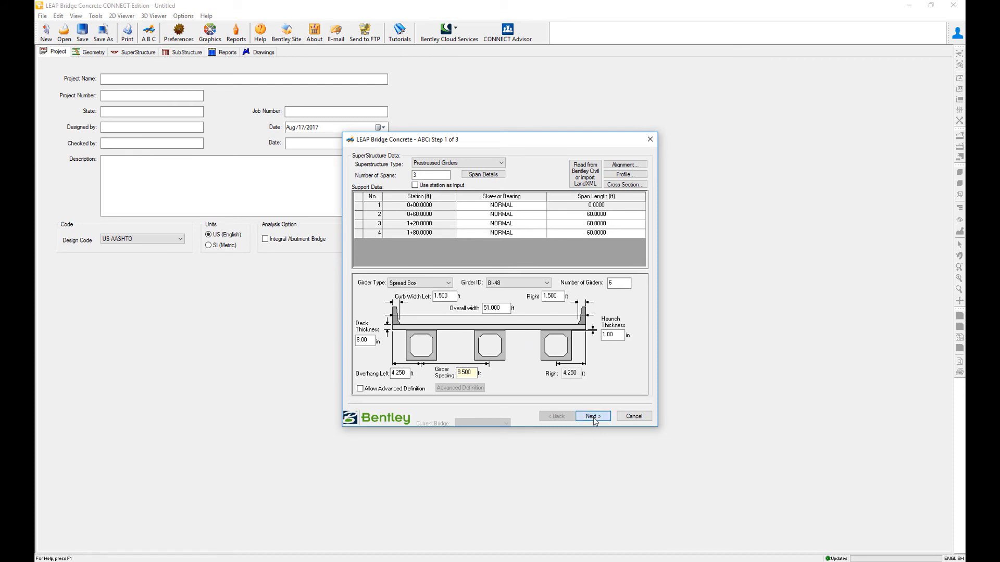
{"action": "left_click", "coordinate": [591, 416]}
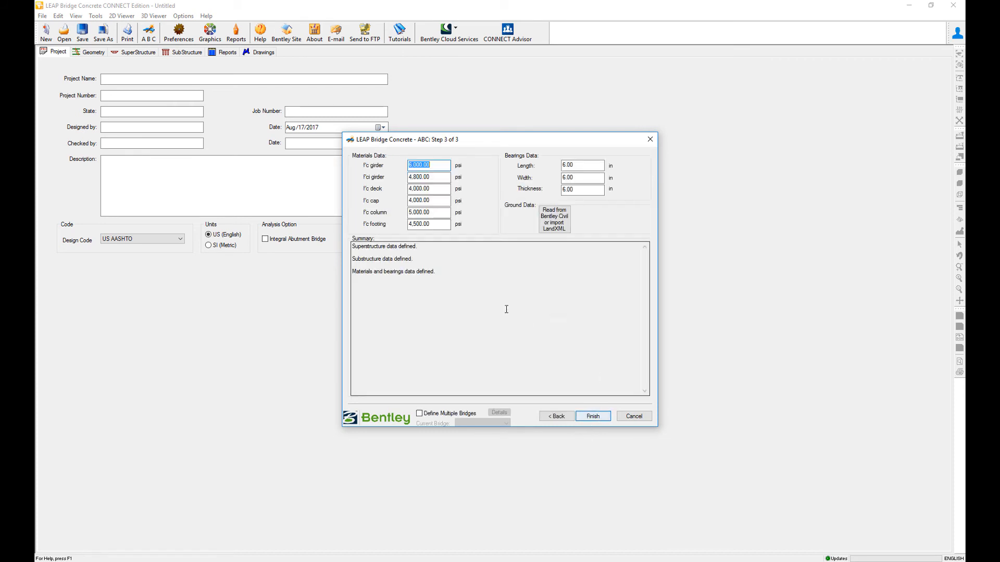
{"action": "left_click", "coordinate": [554, 416]}
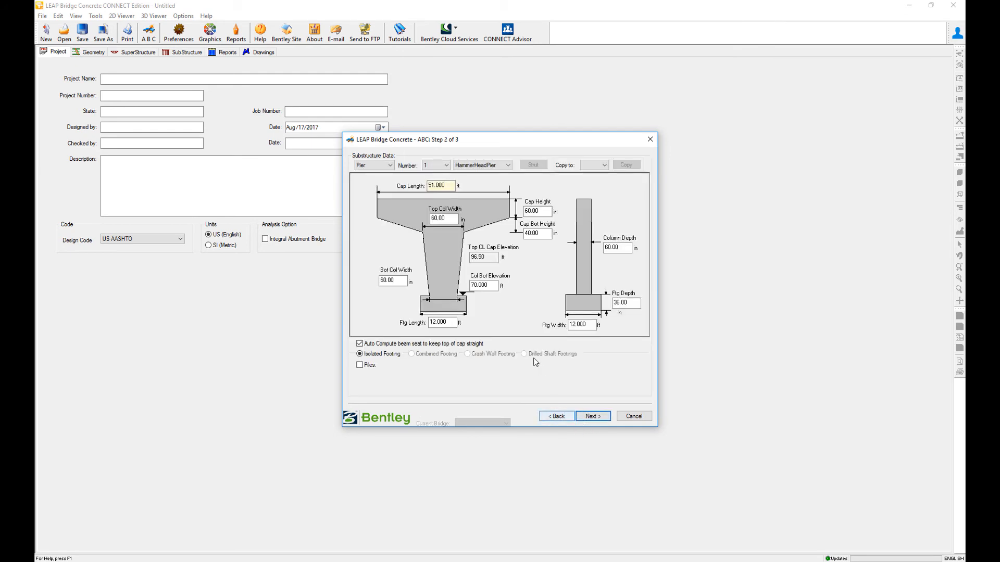
{"action": "left_click", "coordinate": [591, 416]}
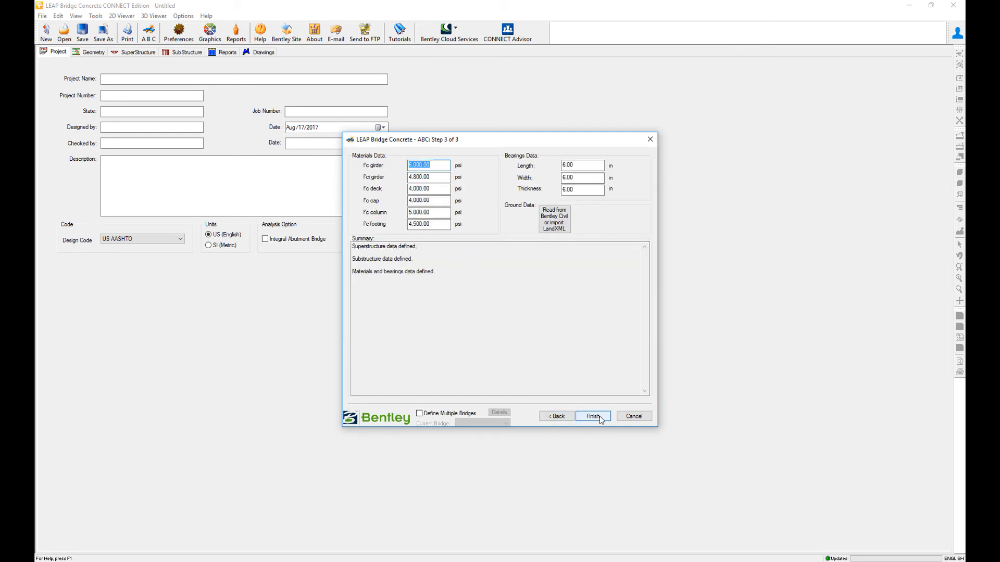
{"action": "left_click", "coordinate": [592, 417]}
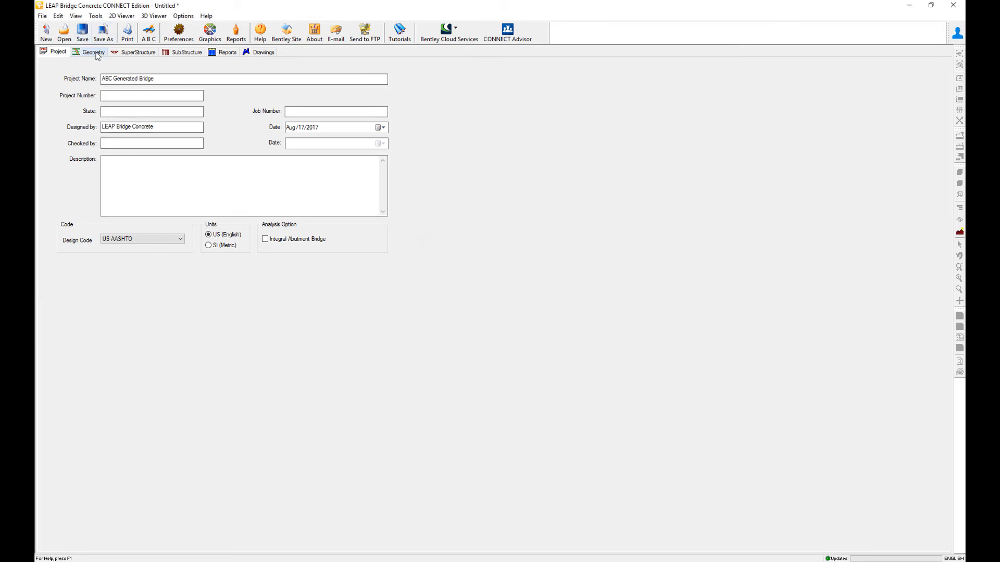
{"action": "left_click", "coordinate": [93, 51]}
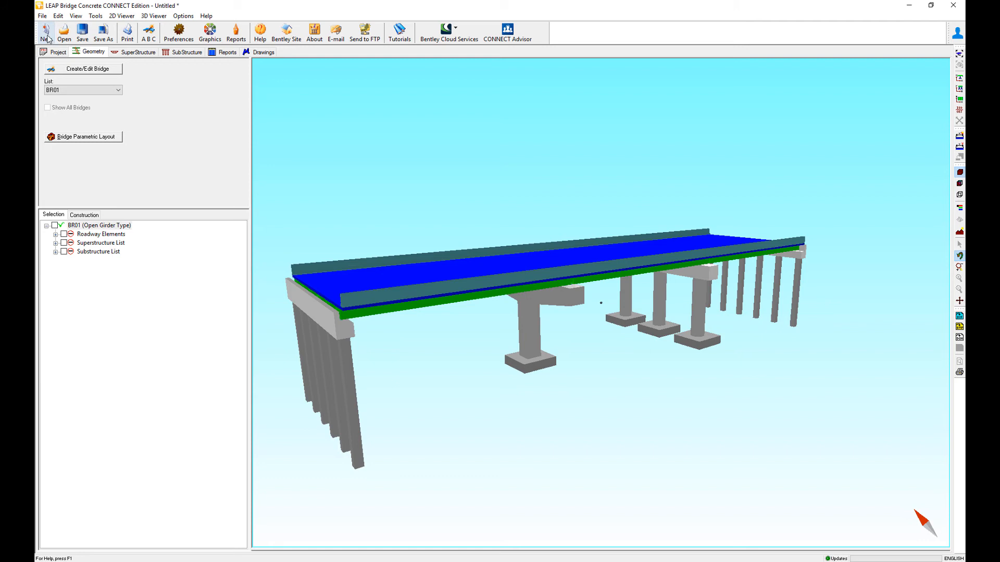
Step: Start a new project without a CONNECT project, then cancel the spread-box ABC wizard
{"action": "left_click", "coordinate": [45, 32]}
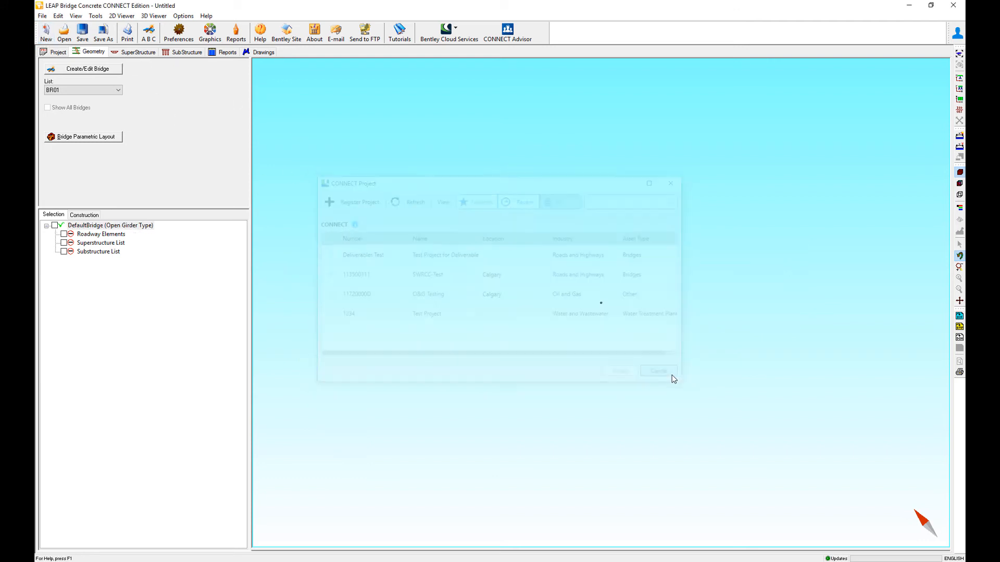
{"action": "left_click", "coordinate": [657, 371]}
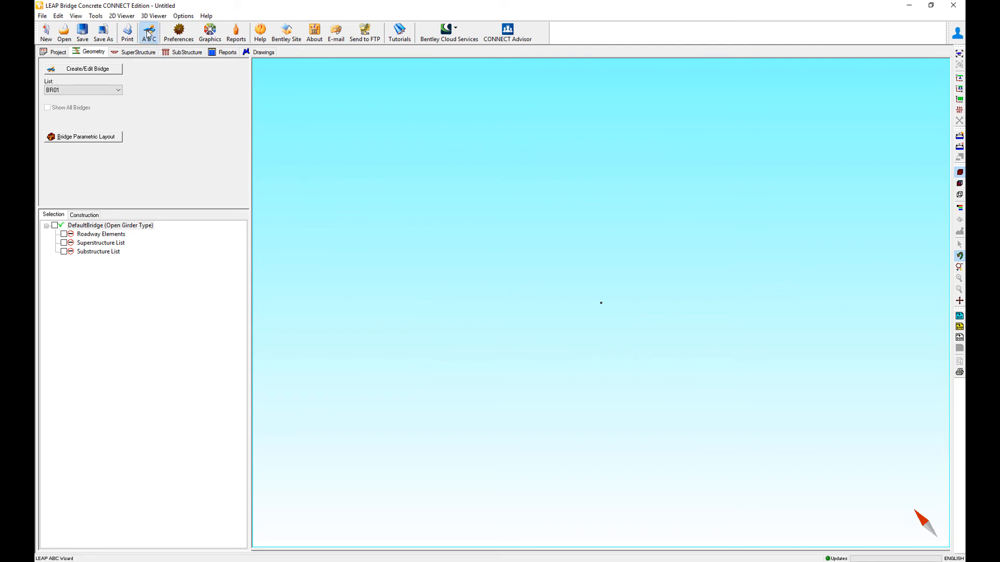
{"action": "left_click", "coordinate": [149, 32]}
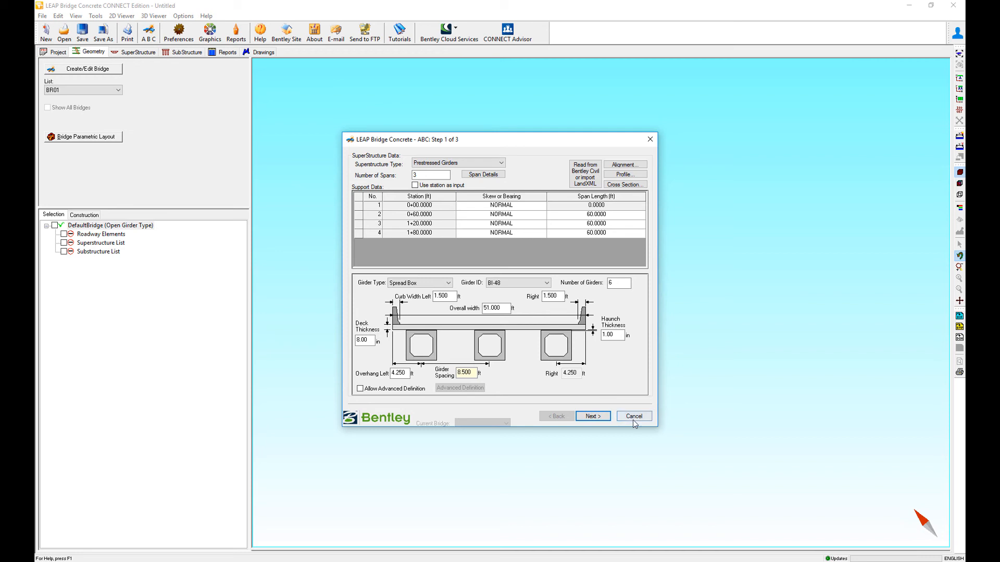
{"action": "left_click", "coordinate": [633, 415]}
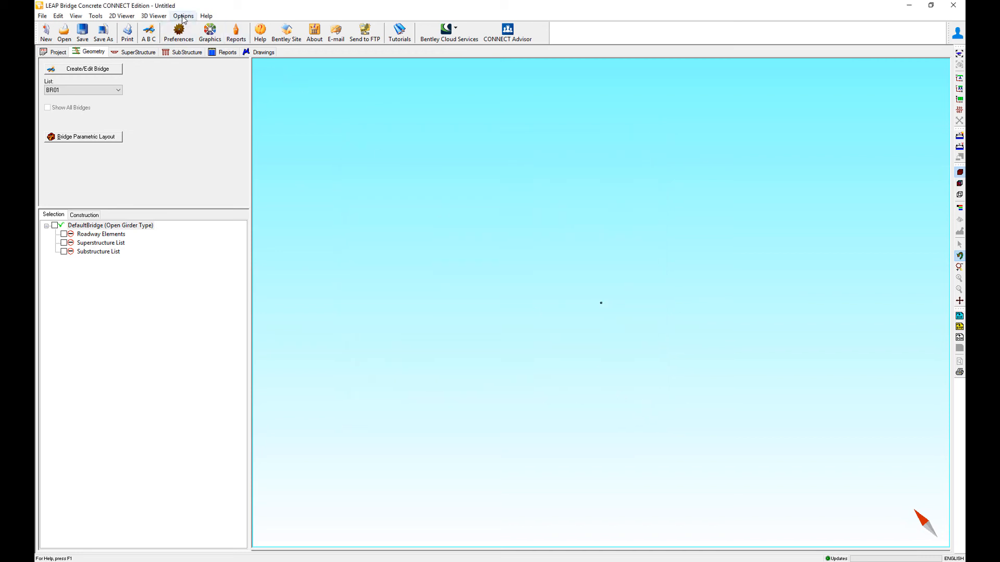
Step: Reactivate the USUnits ABC data set and start another new project
{"action": "left_click", "coordinate": [183, 15]}
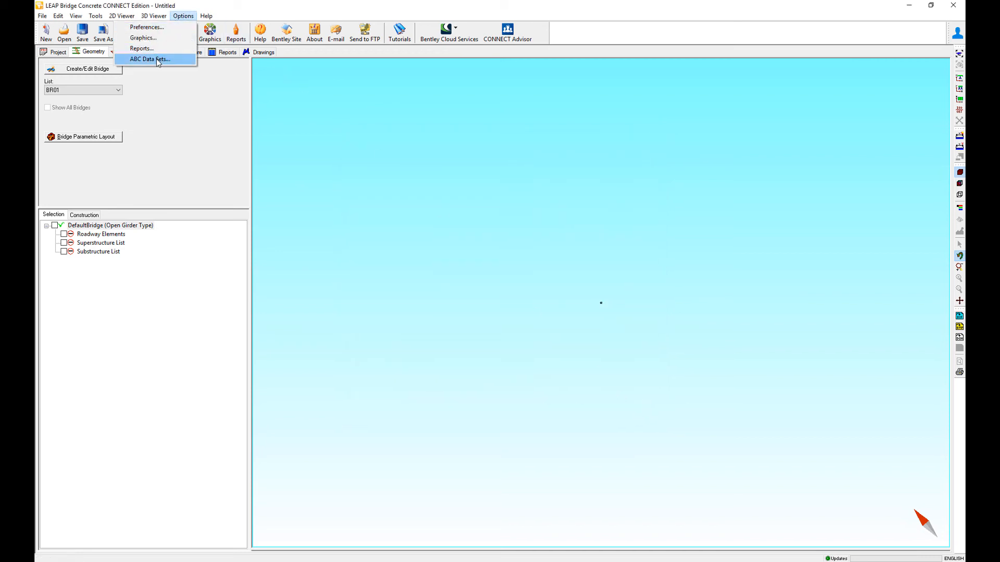
{"action": "left_click", "coordinate": [149, 59]}
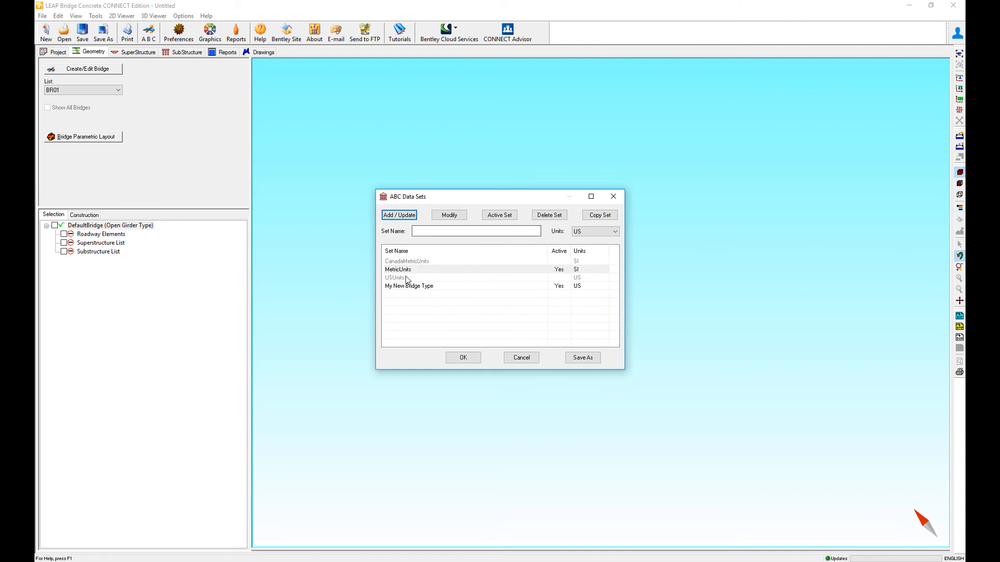
{"action": "left_click", "coordinate": [414, 277]}
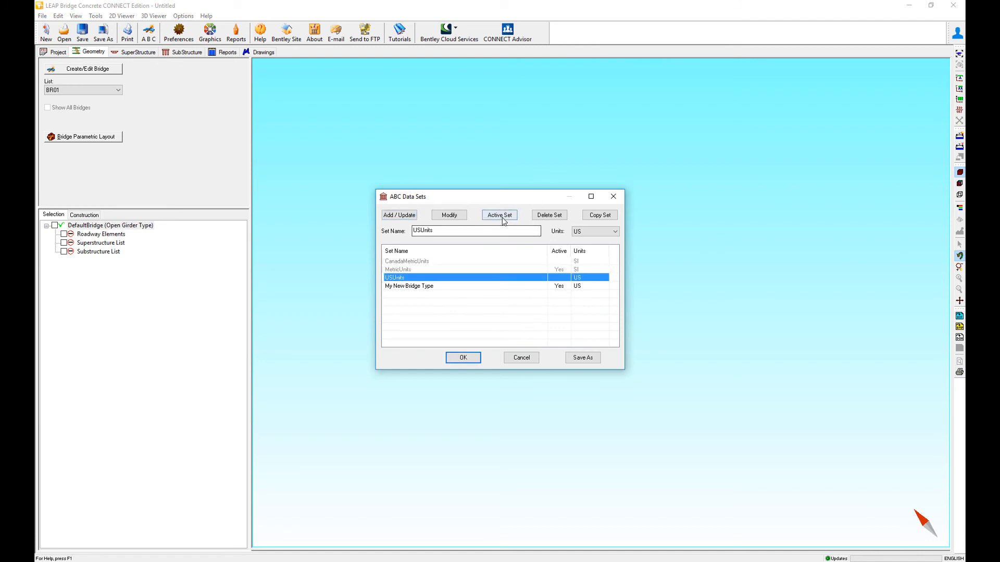
{"action": "left_click", "coordinate": [462, 358]}
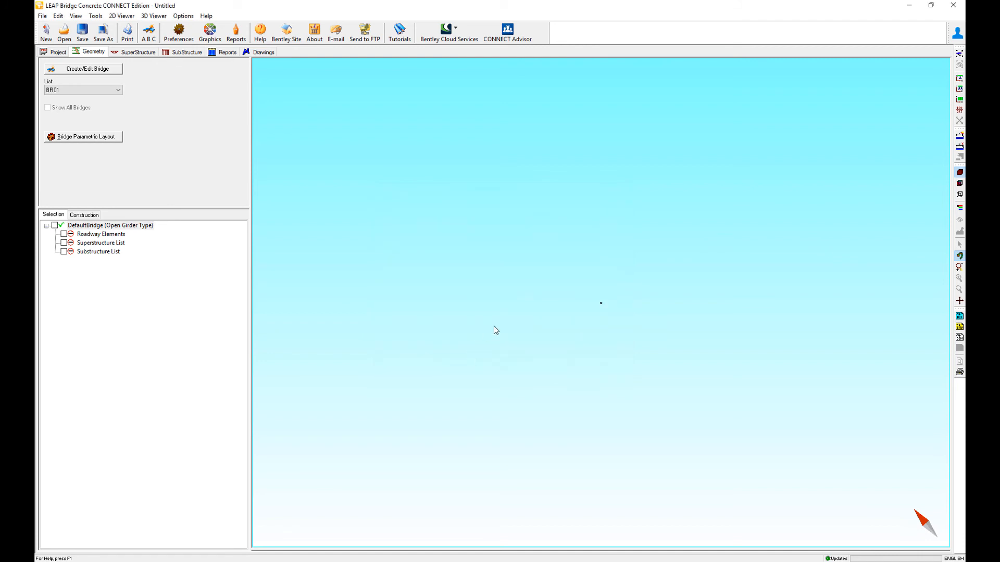
{"action": "left_click", "coordinate": [58, 52]}
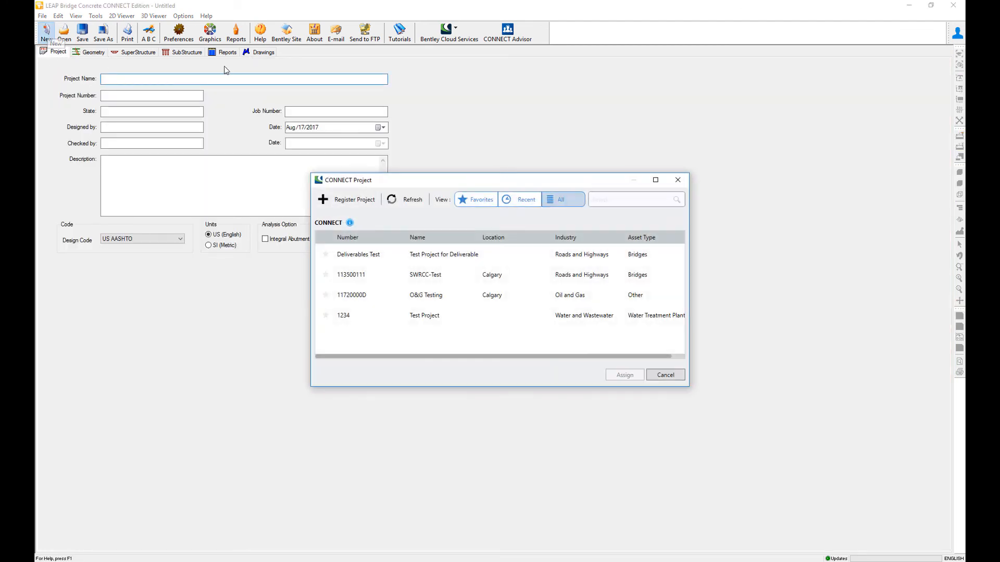
Step: Skip the CONNECT project, confirm the wizard proposes the two-span I-girder bridge, and cancel
{"action": "left_click", "coordinate": [664, 374]}
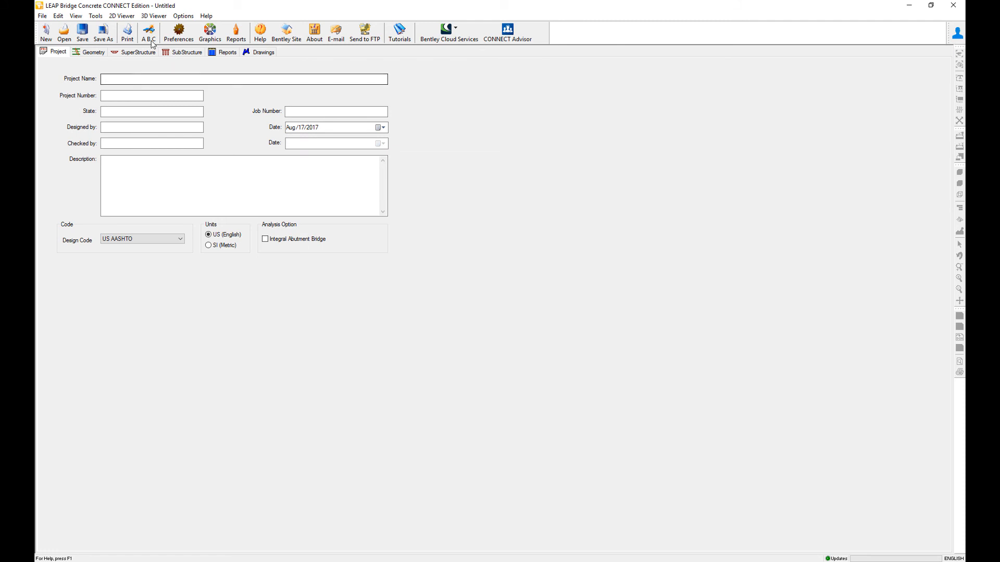
{"action": "left_click", "coordinate": [149, 34]}
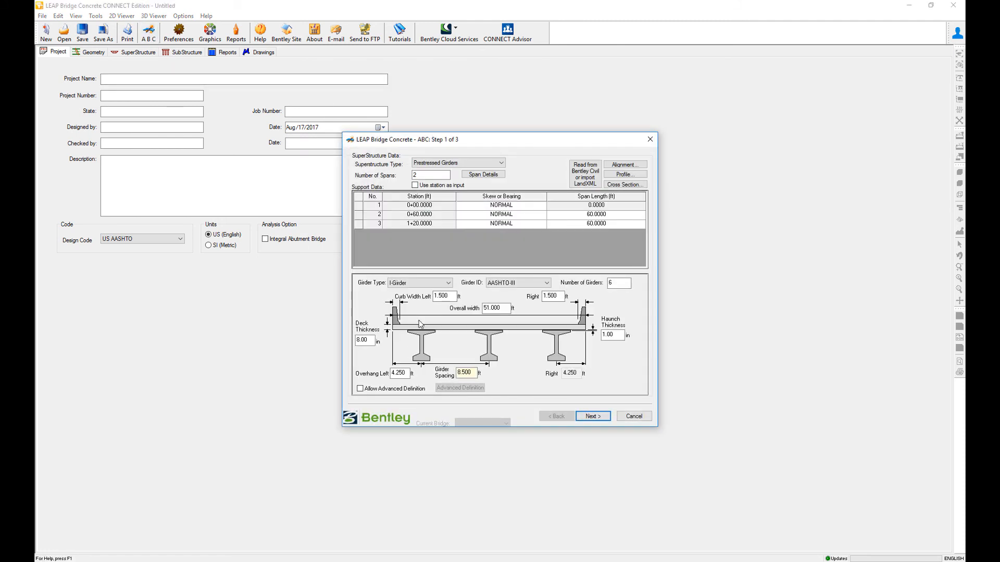
{"action": "mouse_move", "coordinate": [566, 377]}
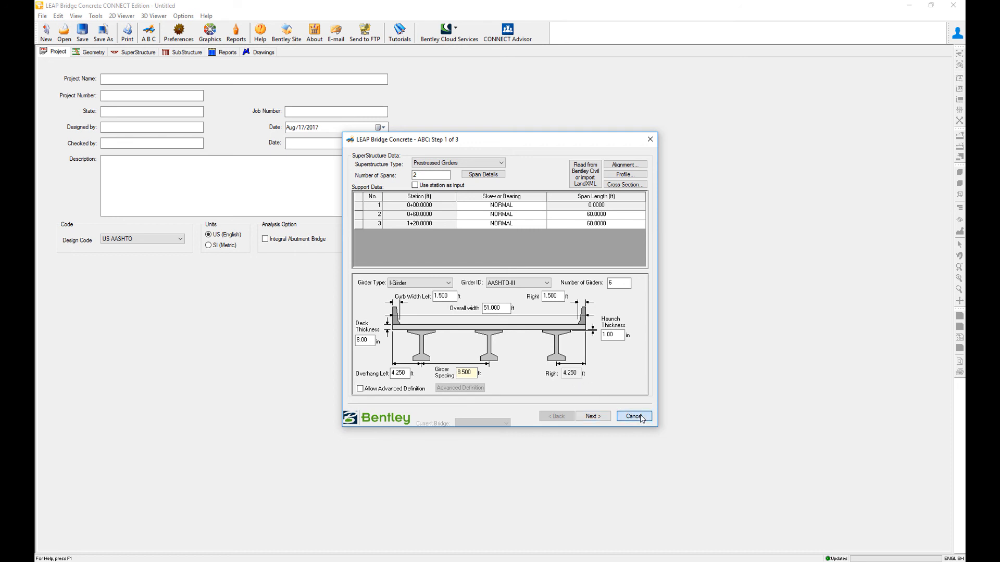
{"action": "left_click", "coordinate": [634, 416]}
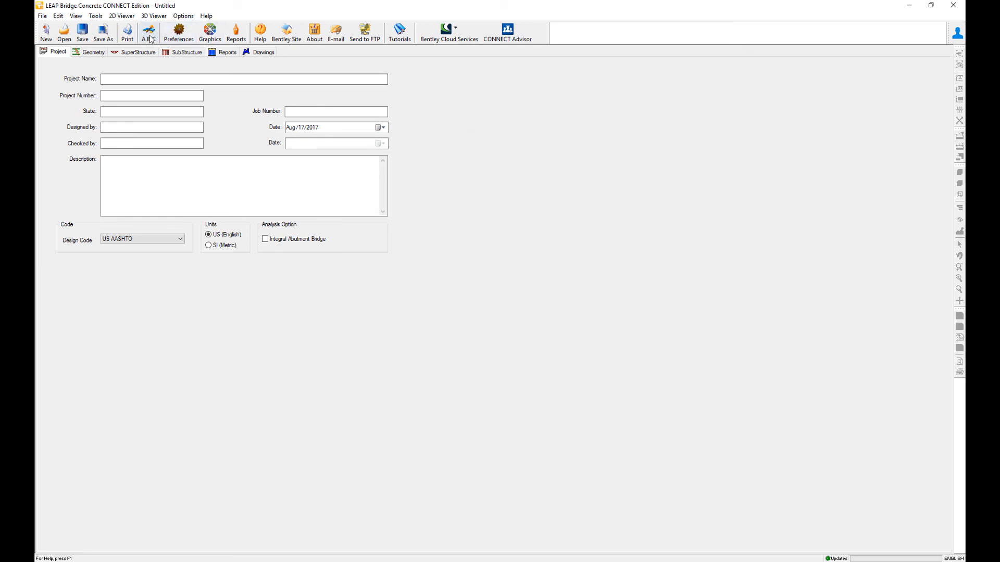
{"action": "left_click", "coordinate": [182, 17]}
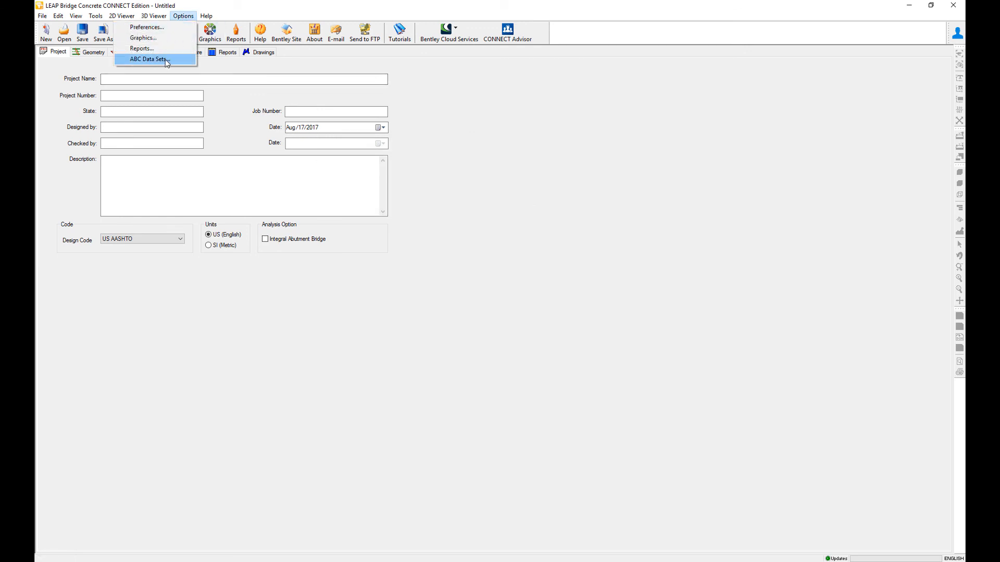